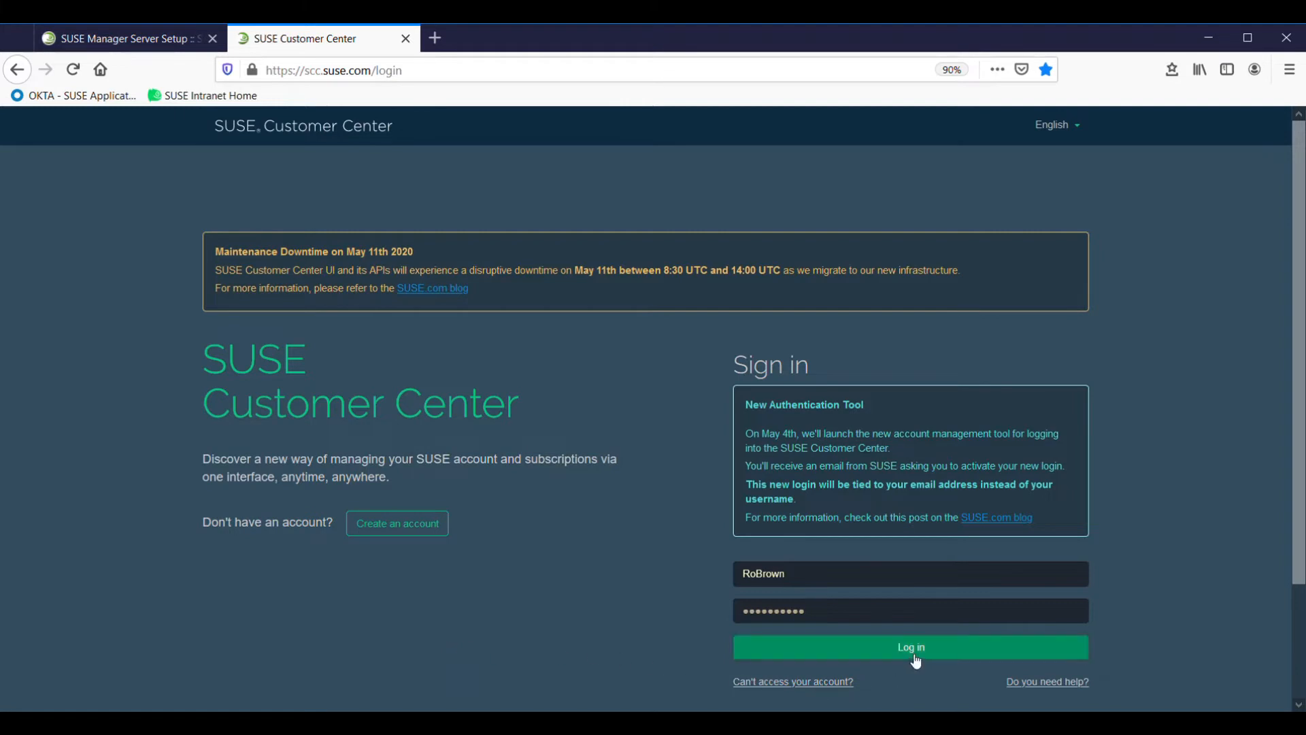
# Sign in to SUSE Customer Center and view the organization's mirroring credentials.
pyautogui.click(911, 647)
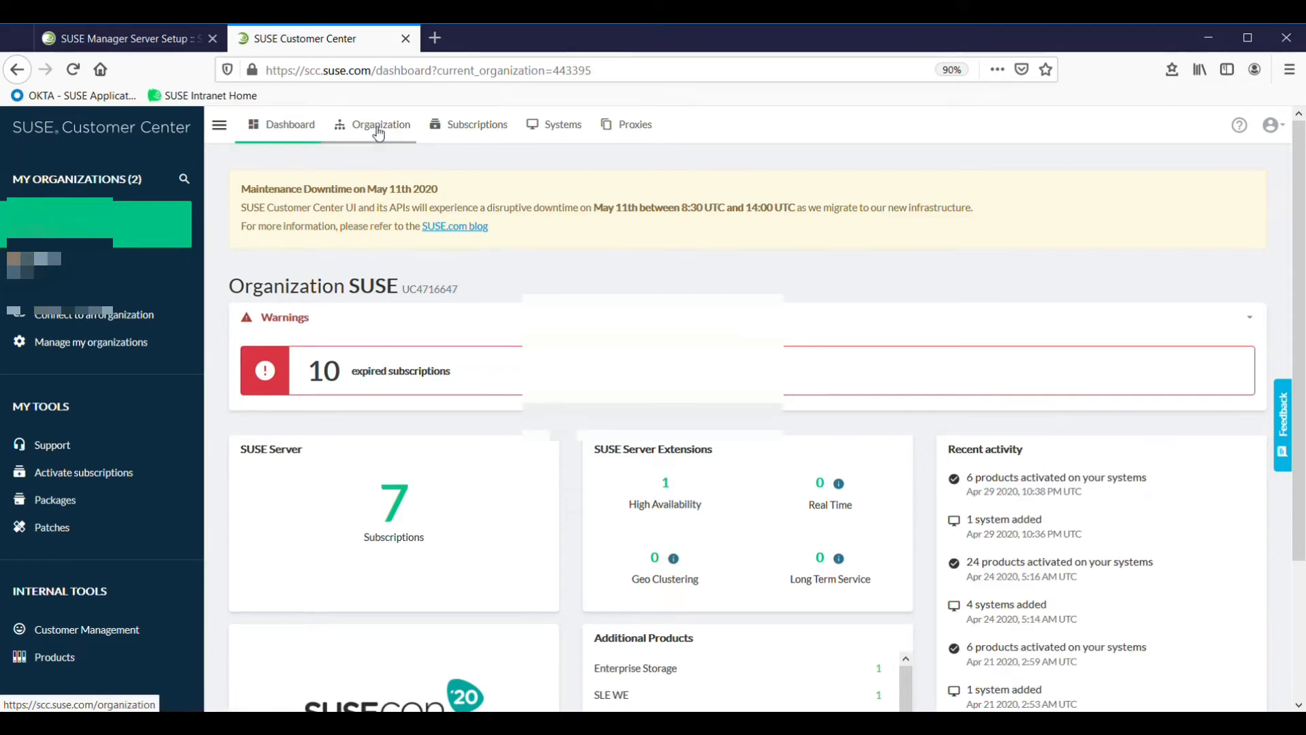
pyautogui.click(379, 125)
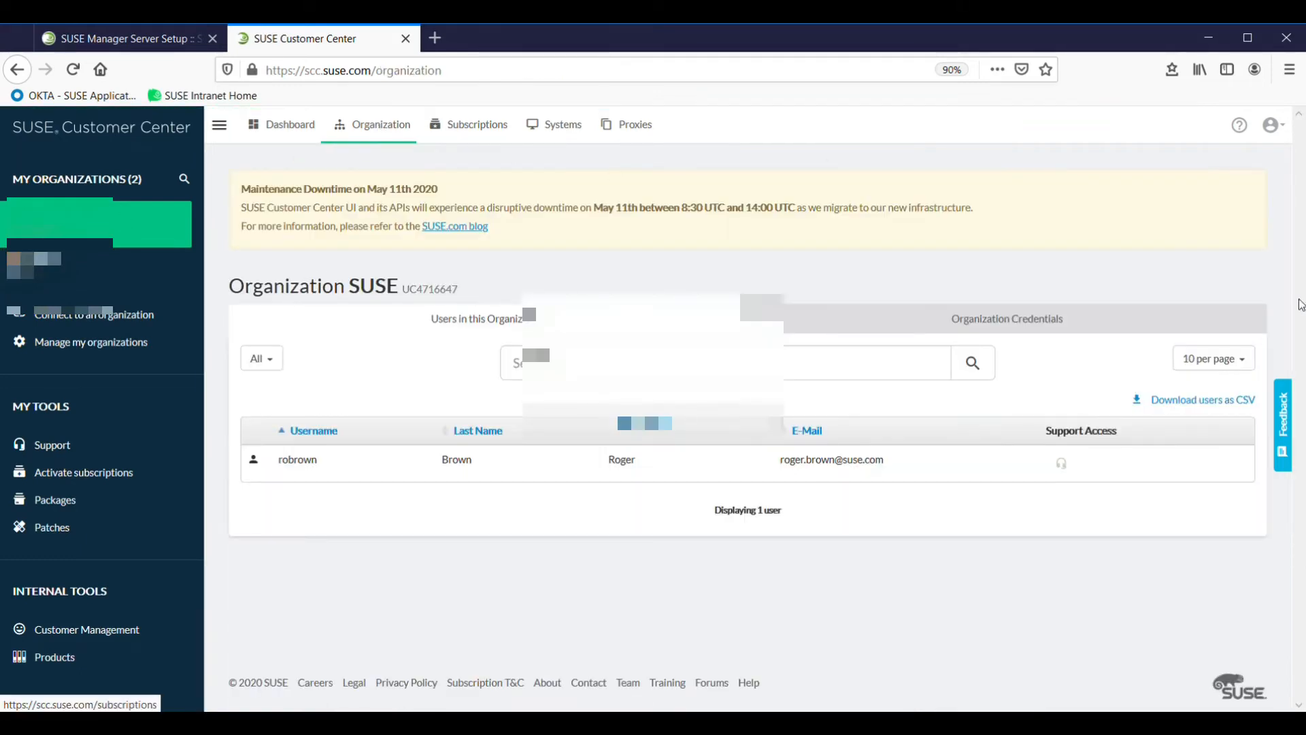
pyautogui.click(1007, 318)
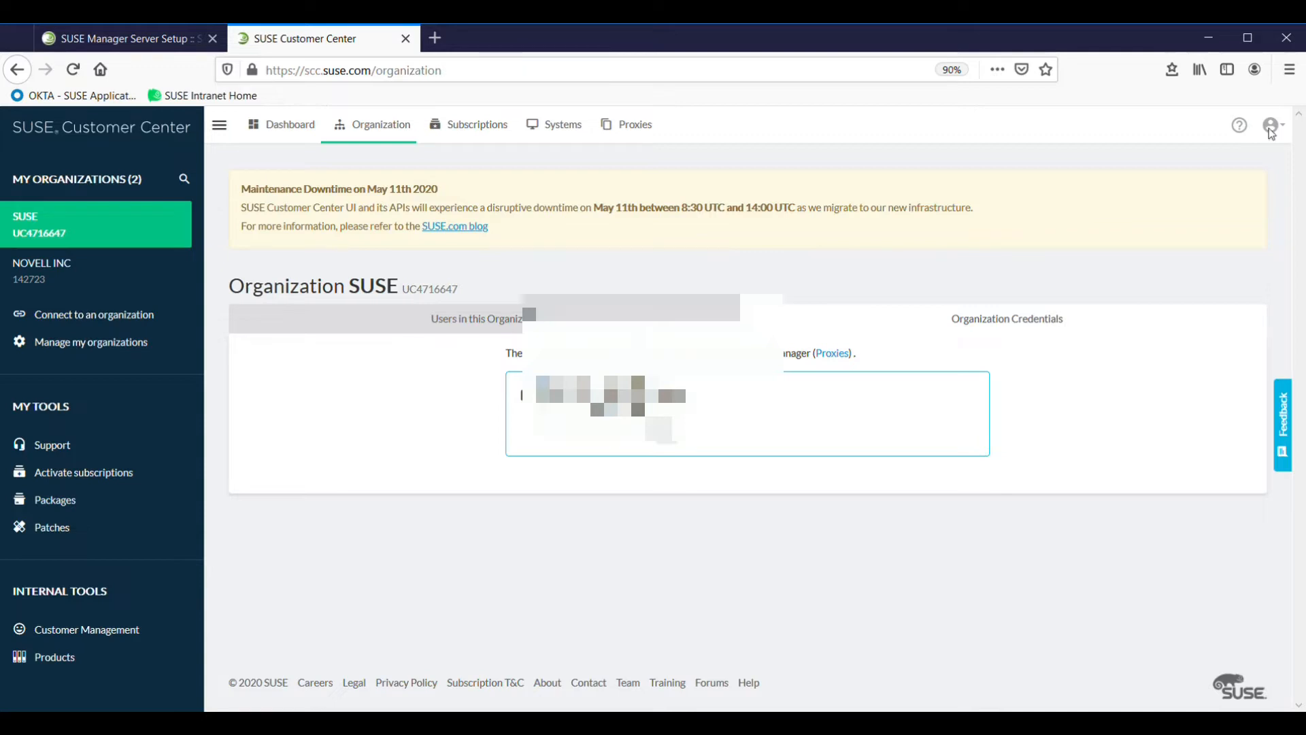
pyautogui.click(129, 39)
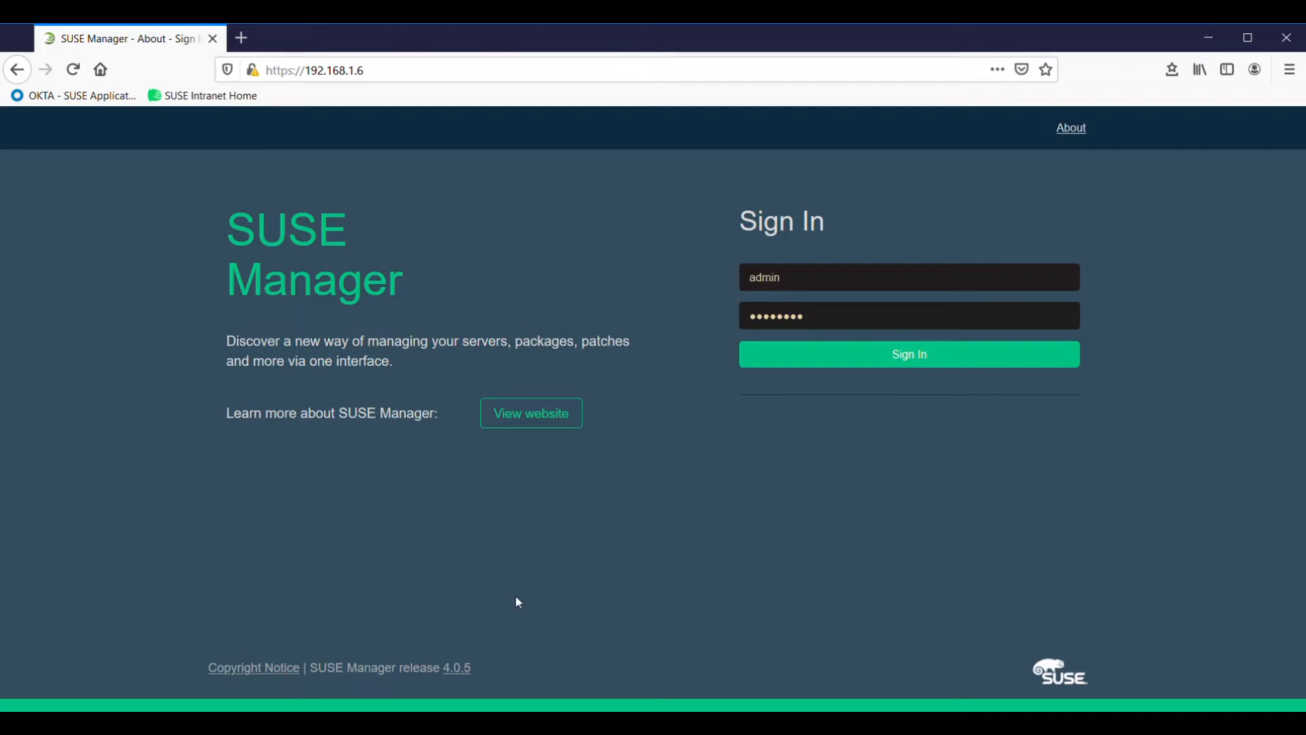
pyautogui.moveTo(652, 546)
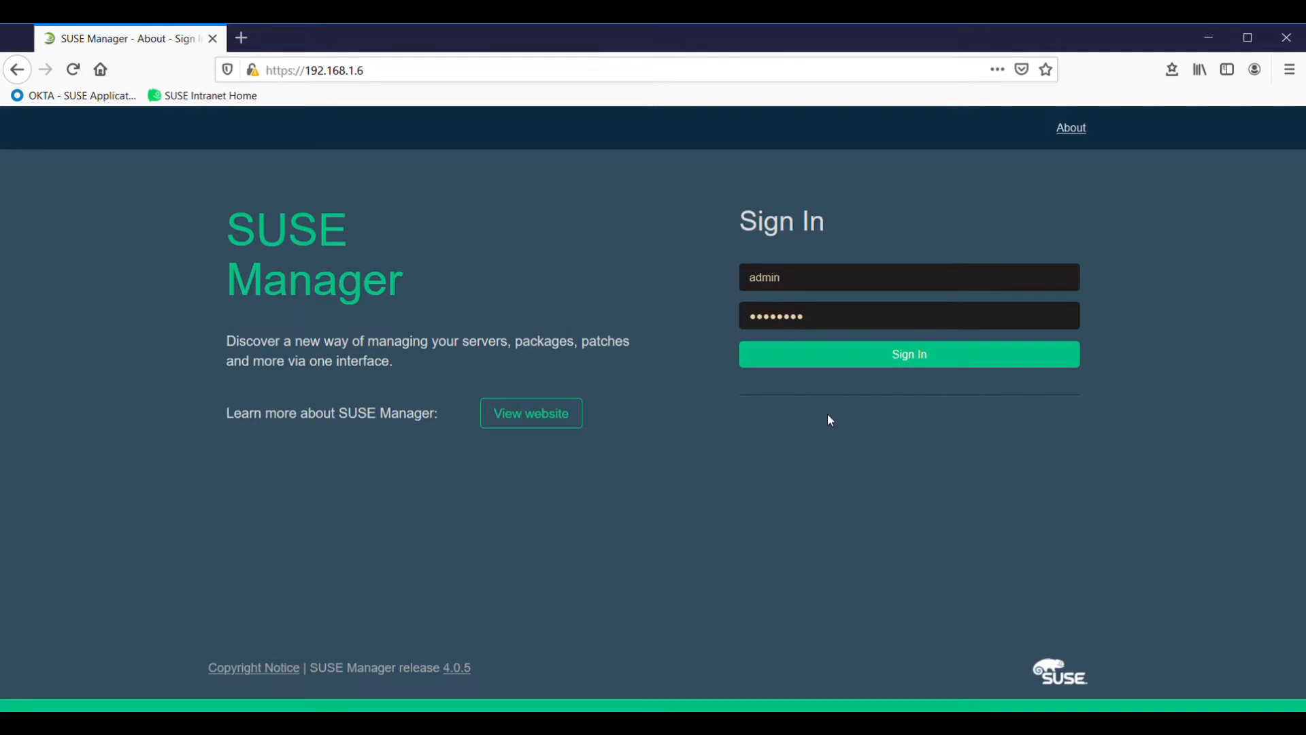
# Sign in to SUSE Manager as admin and launch Admin > Setup Wizard.
pyautogui.click(909, 353)
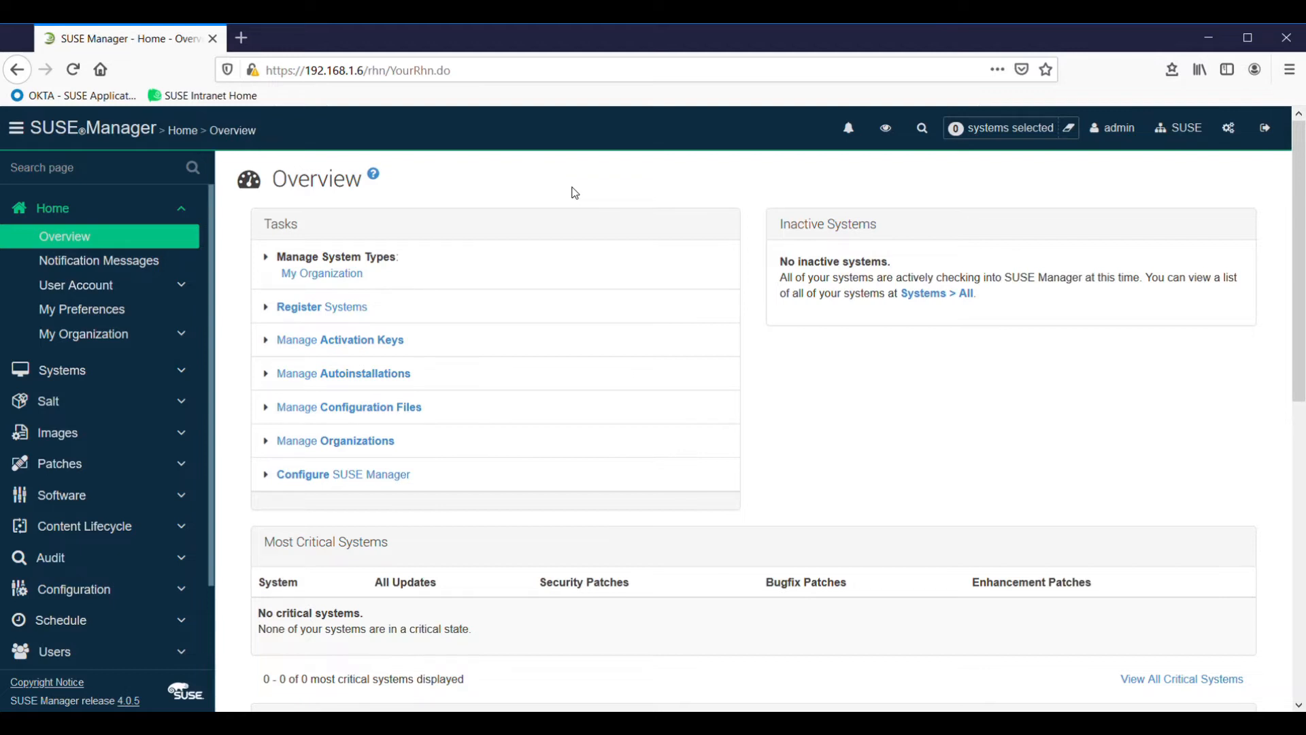
pyautogui.moveTo(213, 506)
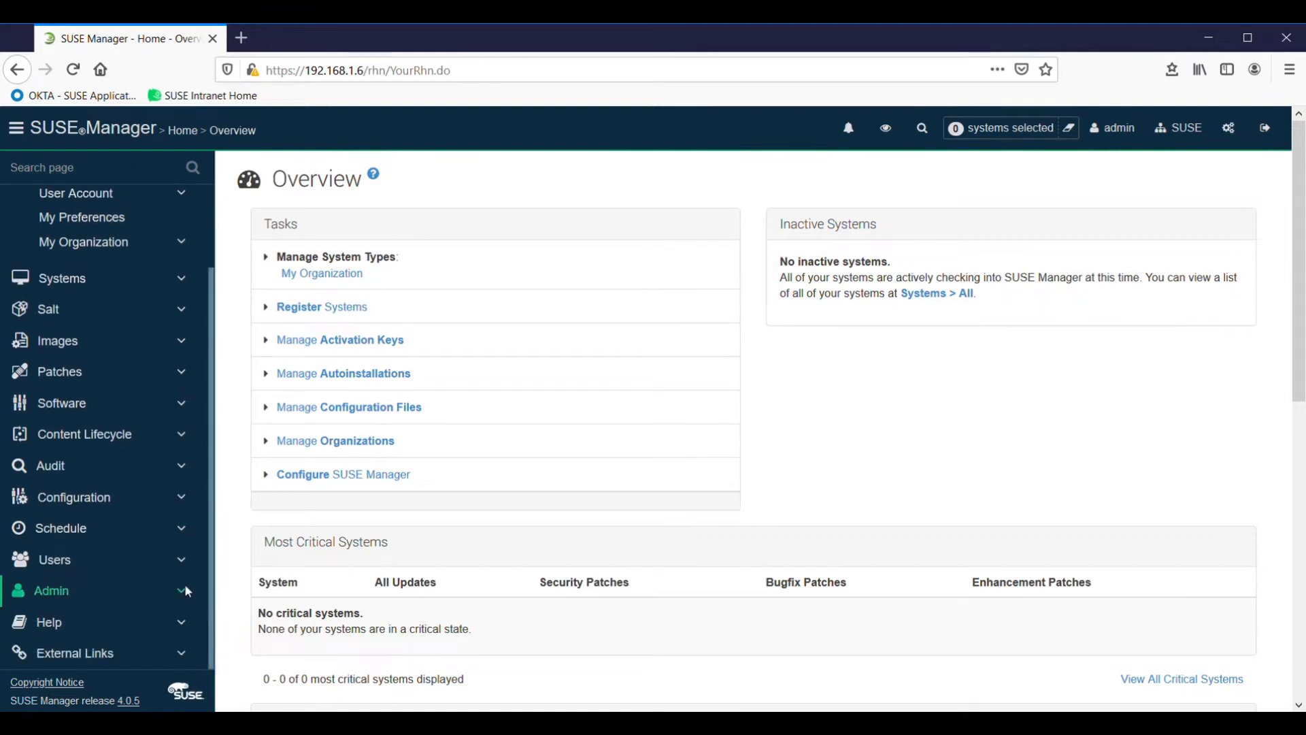
pyautogui.click(51, 590)
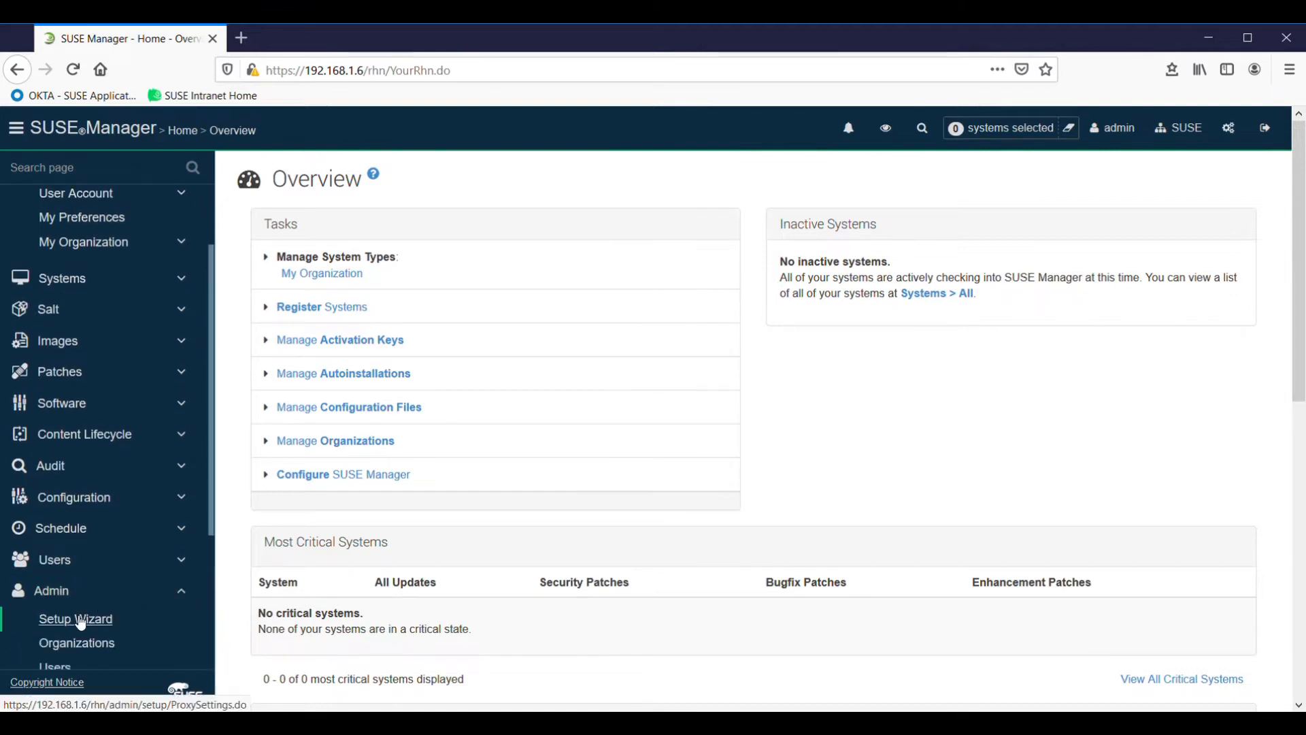
pyautogui.click(74, 619)
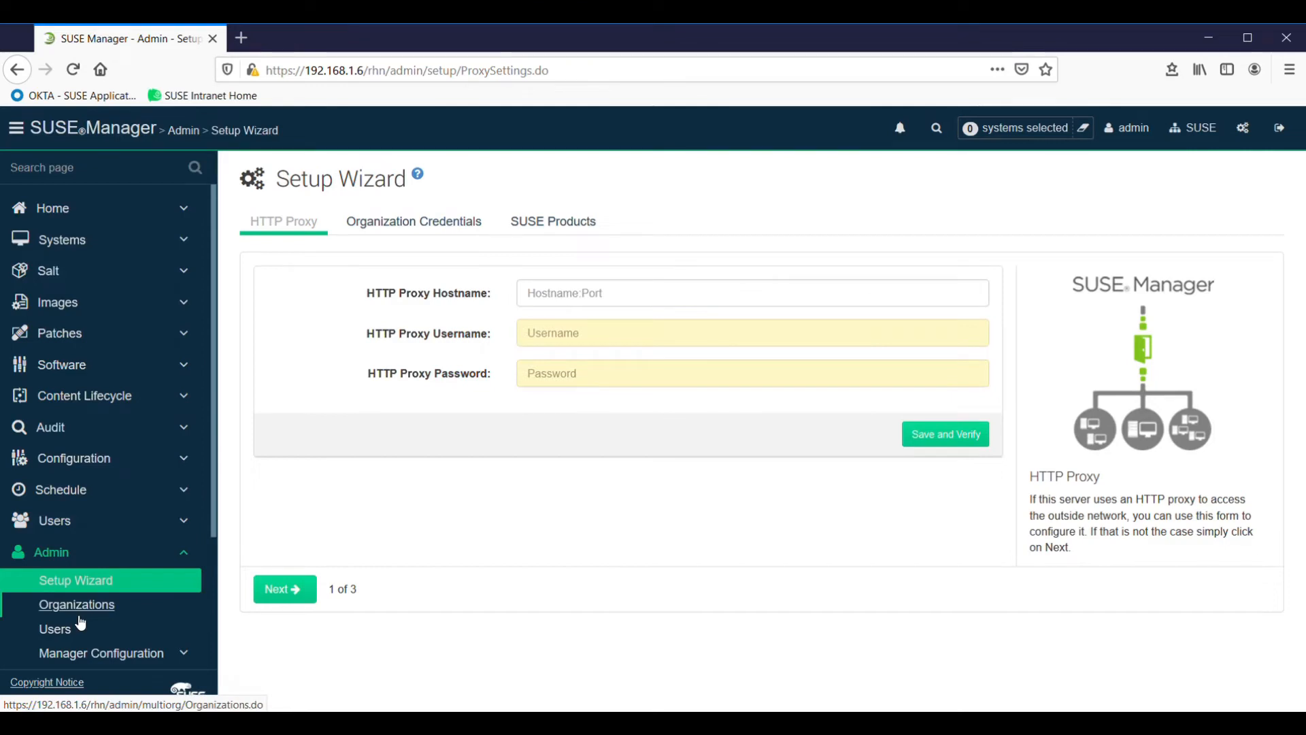
pyautogui.moveTo(56, 509)
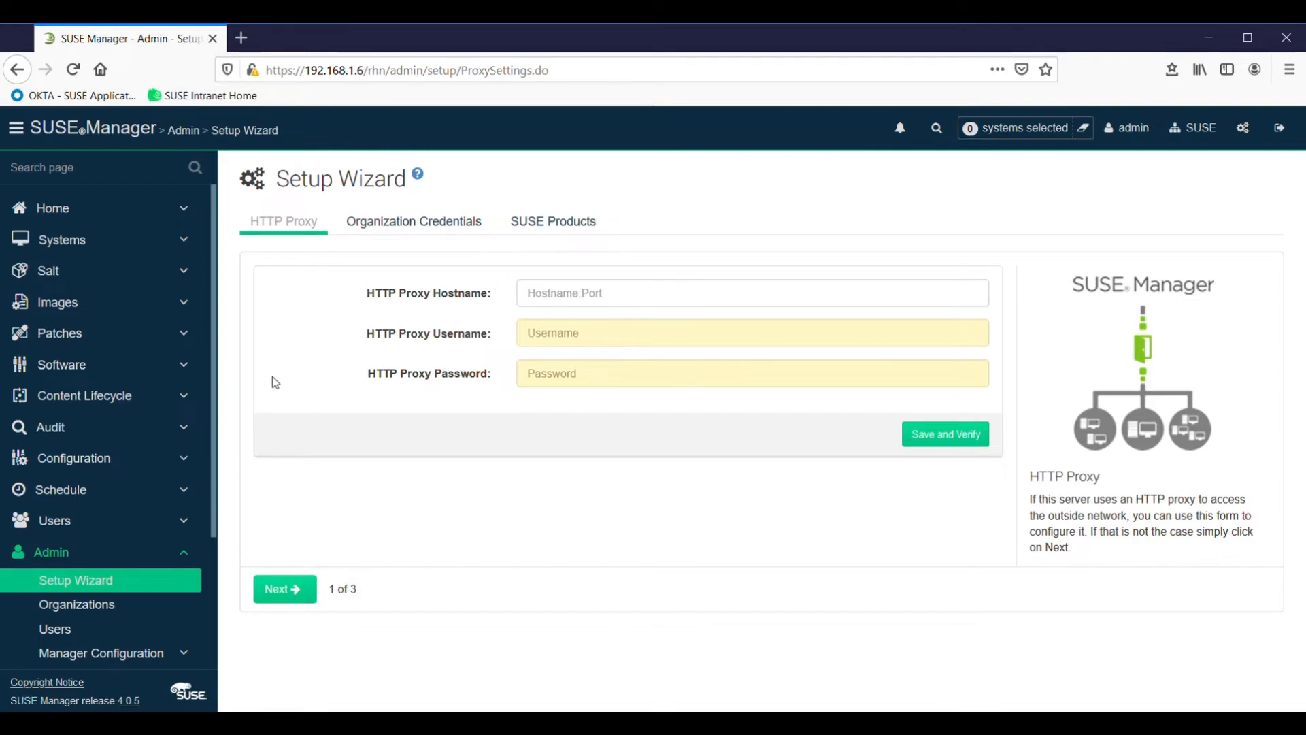
pyautogui.moveTo(426, 226)
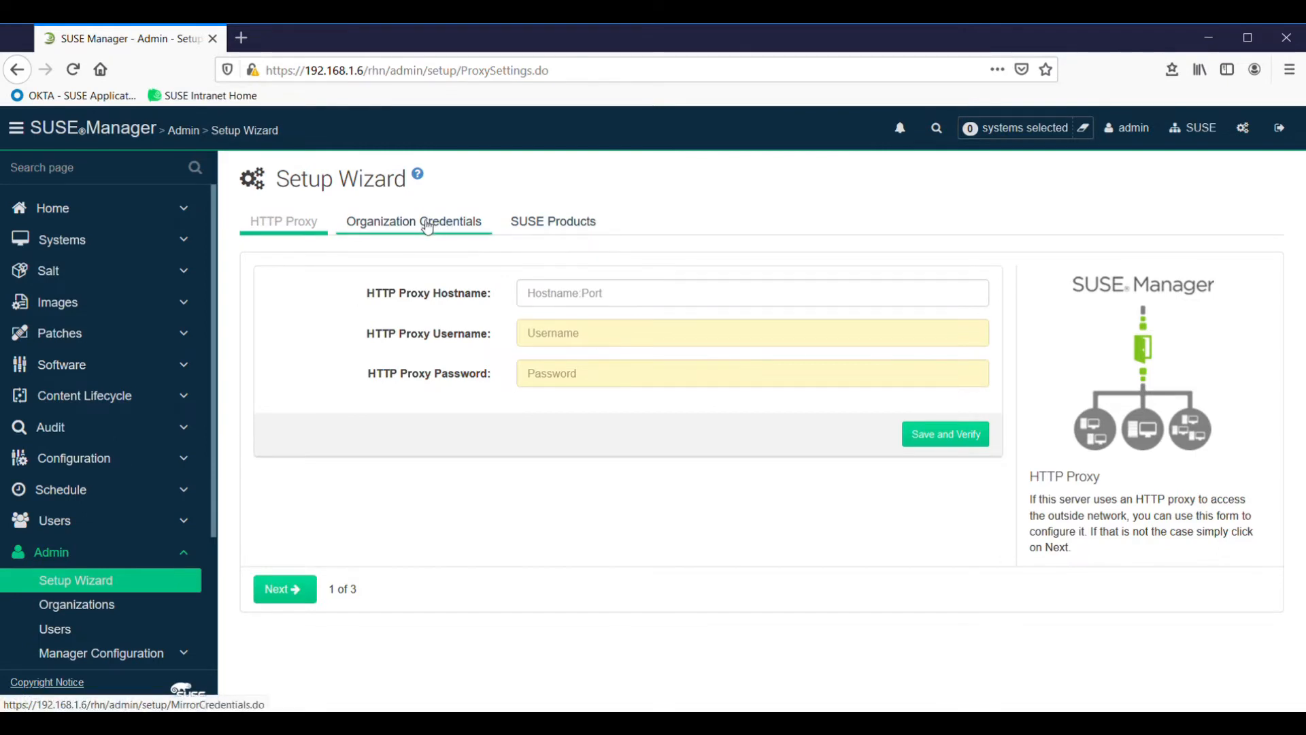
# Add and save a new organization credential in the wizard's Organization Credentials step.
pyautogui.click(414, 221)
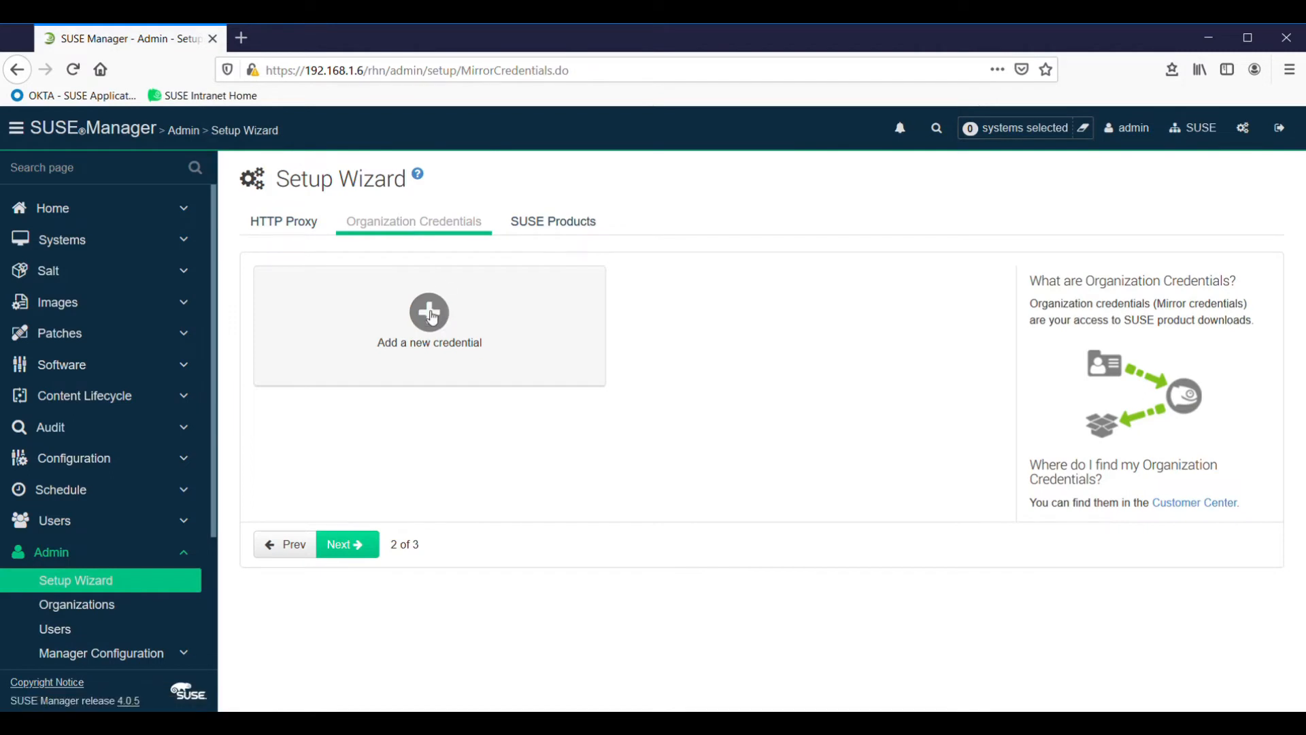
pyautogui.click(430, 312)
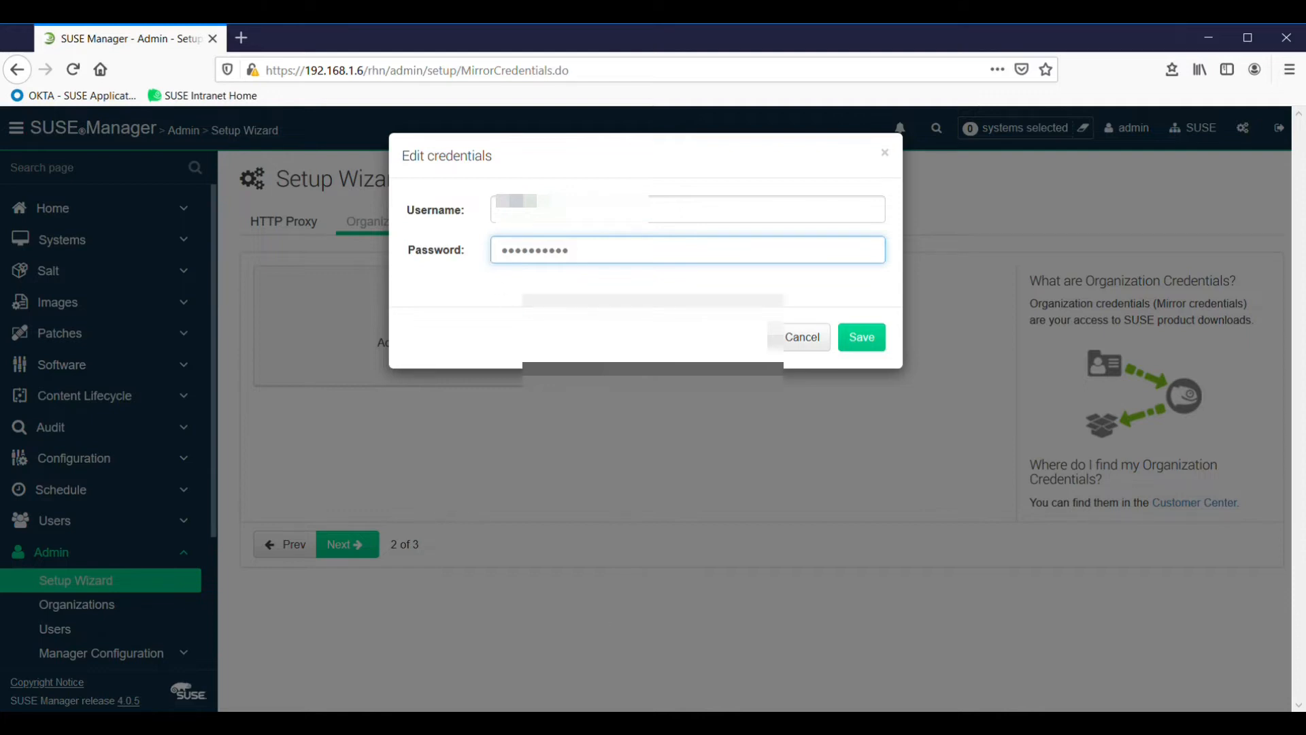
pyautogui.click(862, 336)
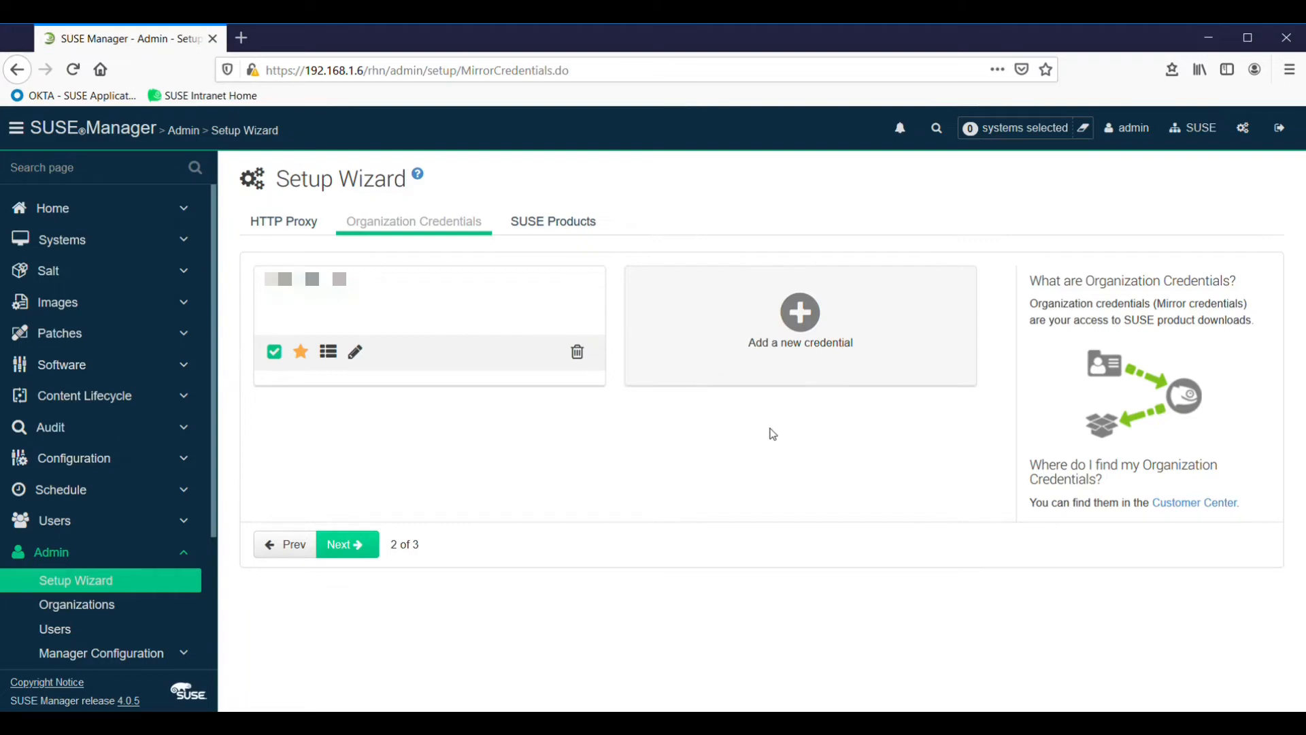
pyautogui.moveTo(645, 479)
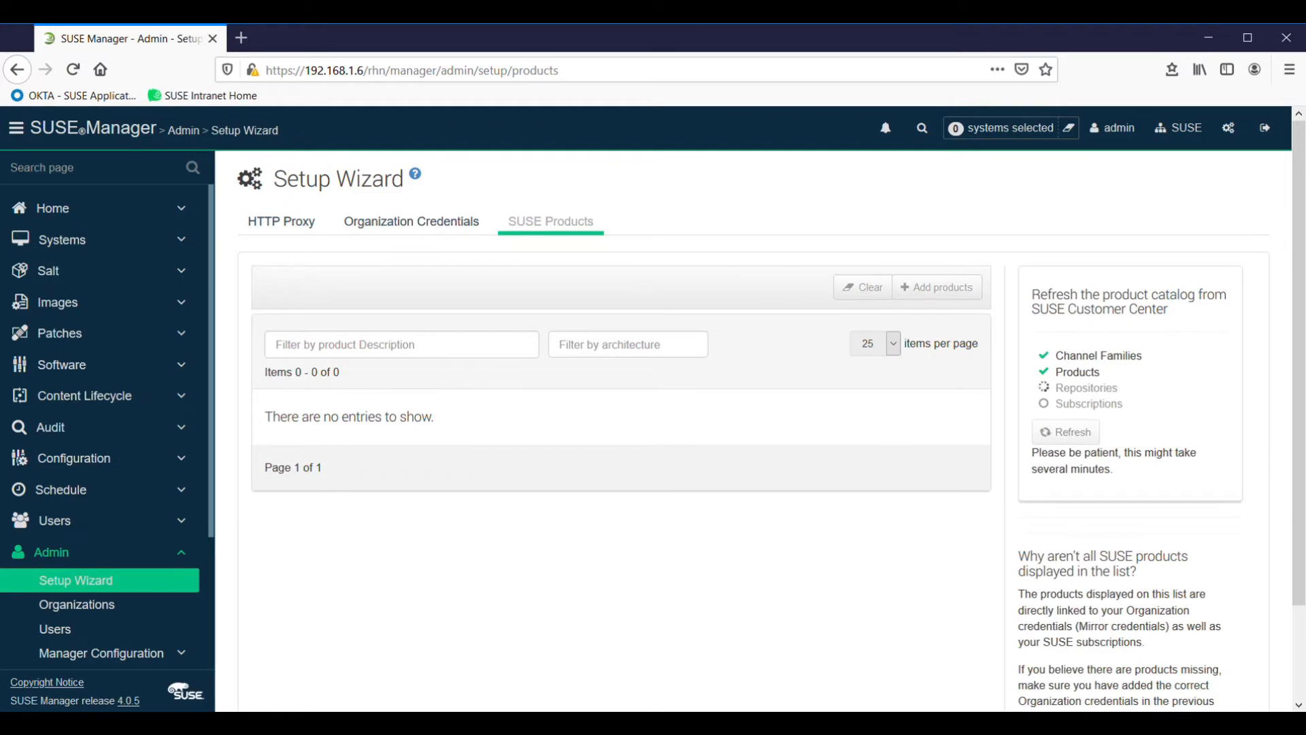
pyautogui.moveTo(1027, 396)
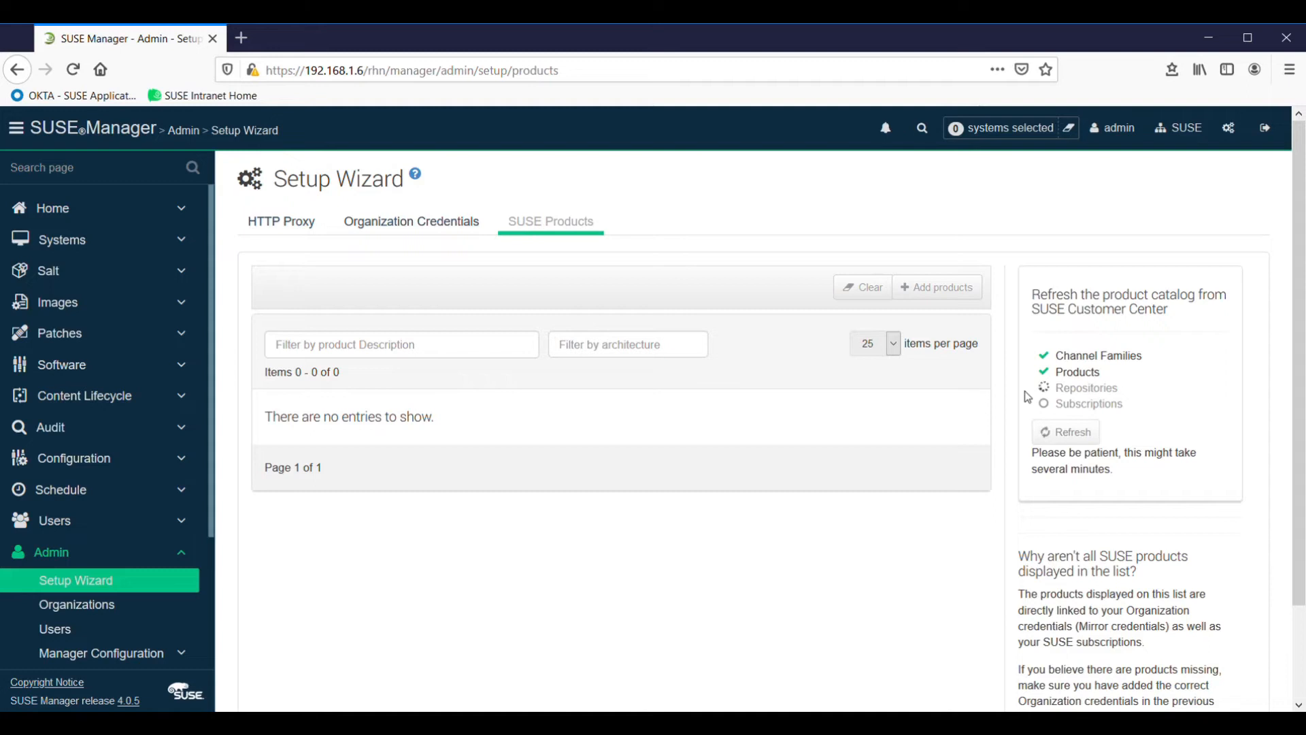
pyautogui.moveTo(1197, 163)
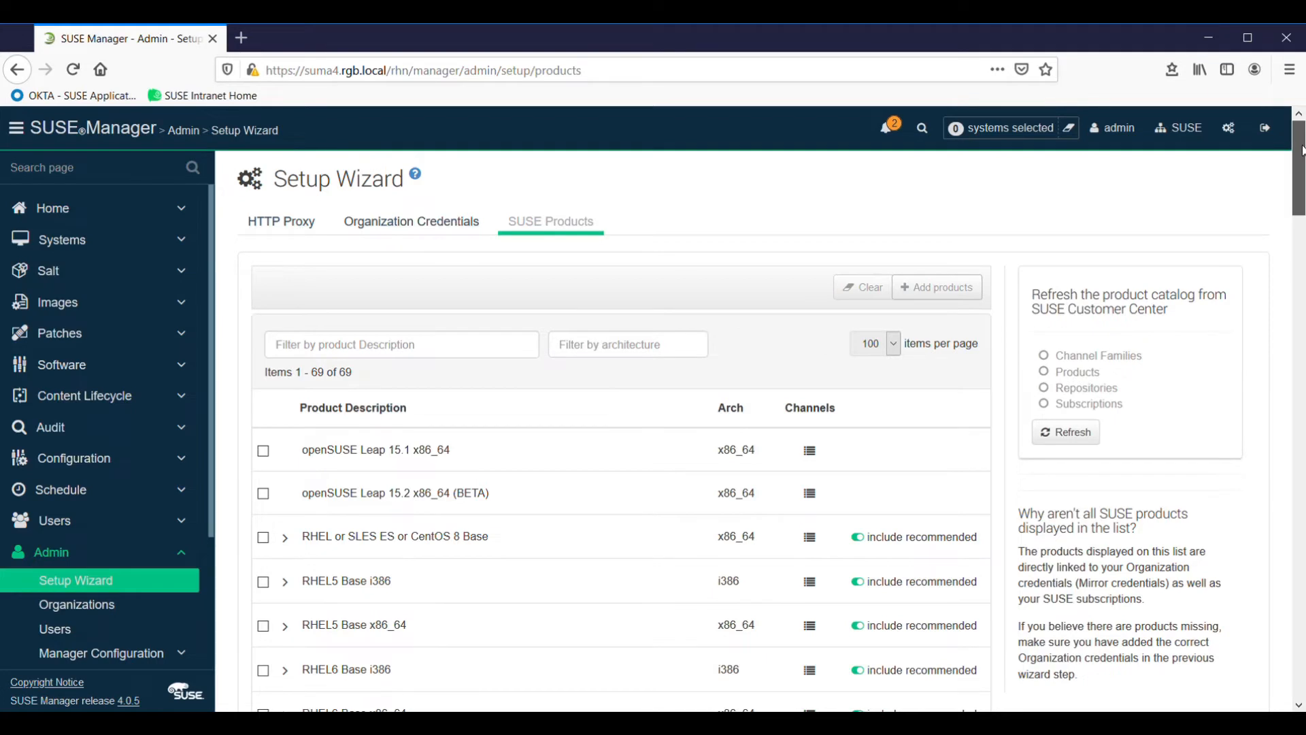
# Scroll through the refreshed catalog of 69 SUSE products.
pyautogui.scroll(-3)
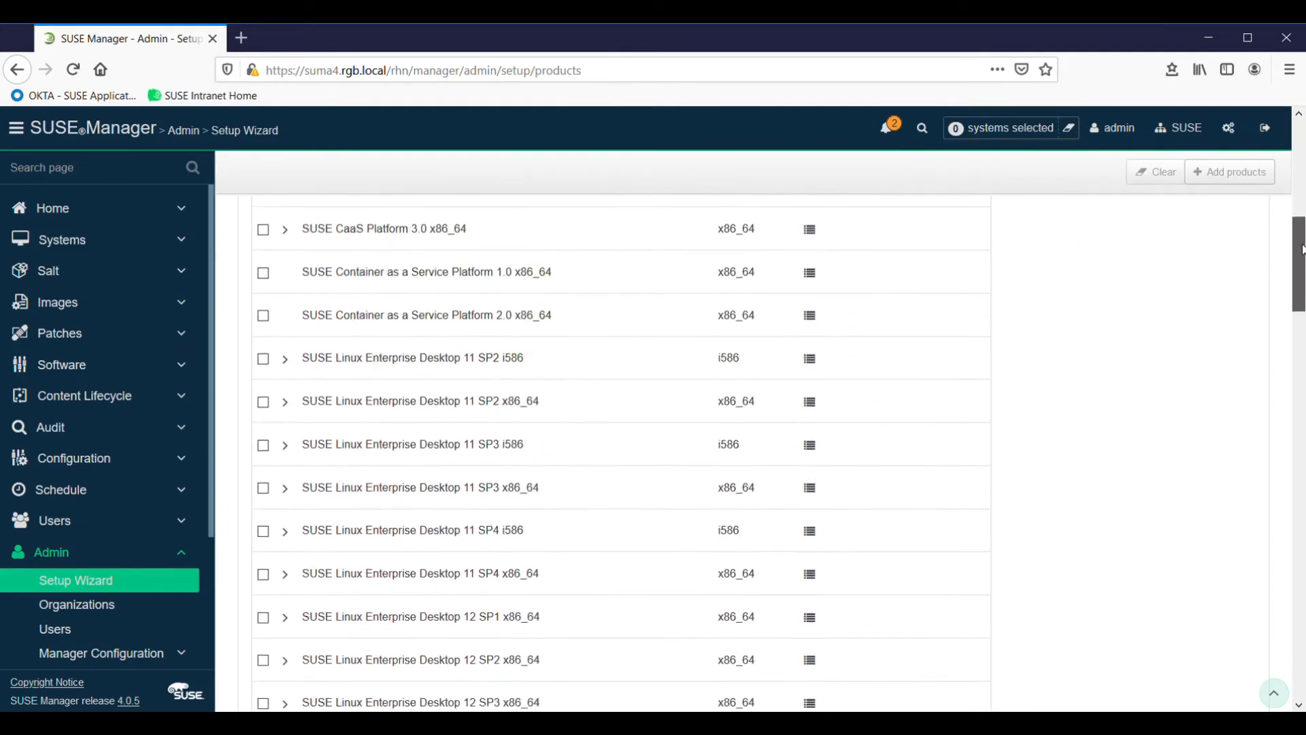
pyautogui.scroll(-3)
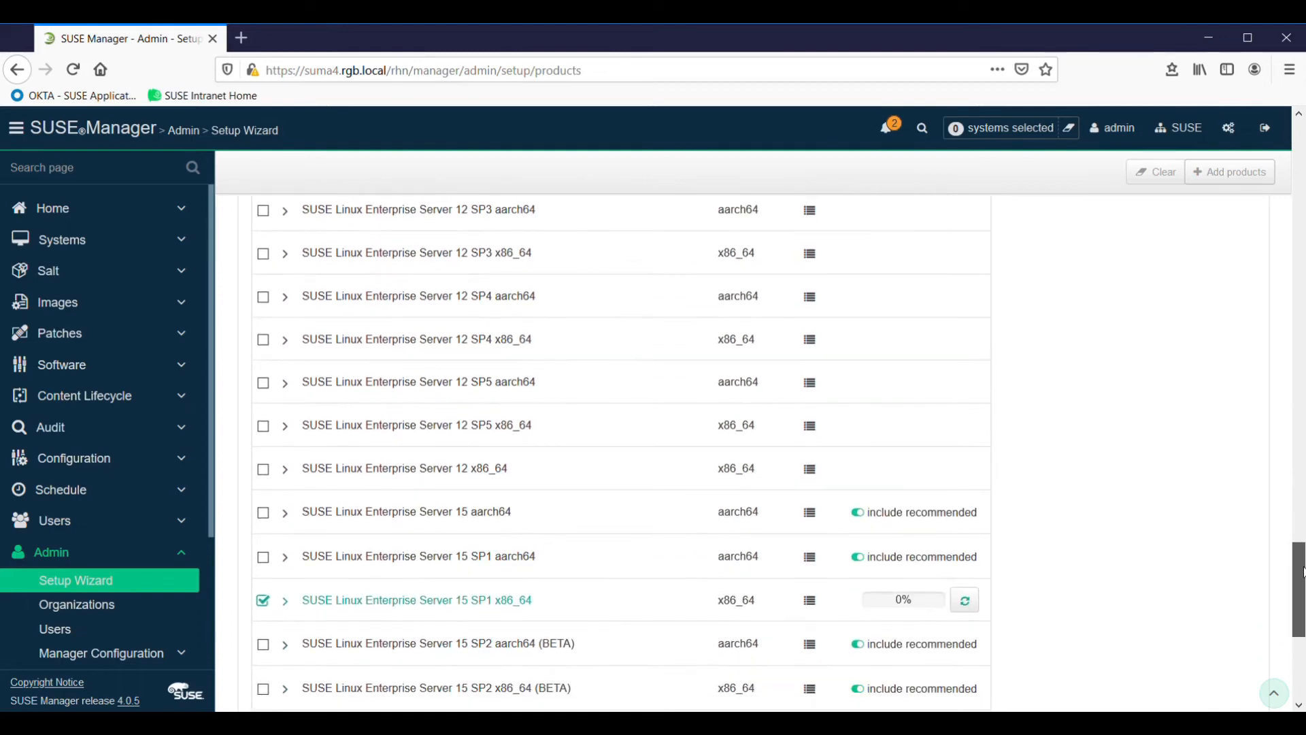
pyautogui.scroll(3)
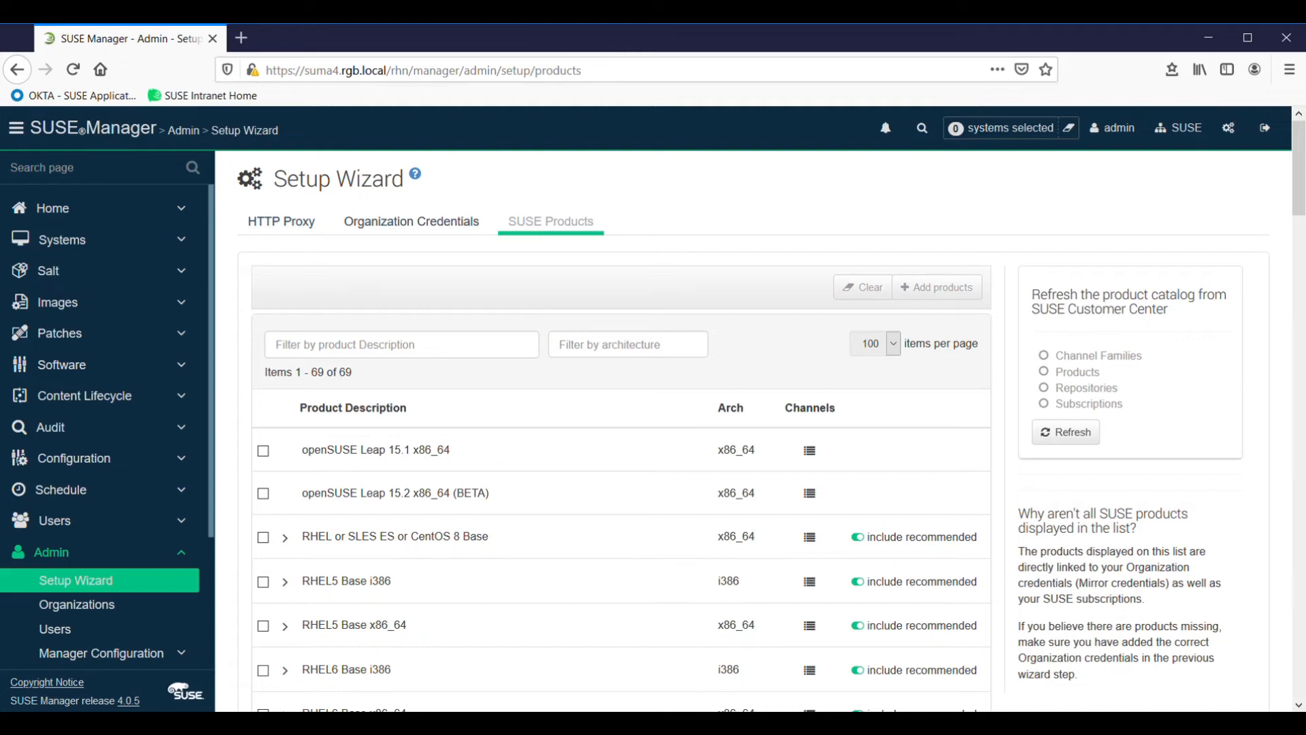
pyautogui.scroll(-3)
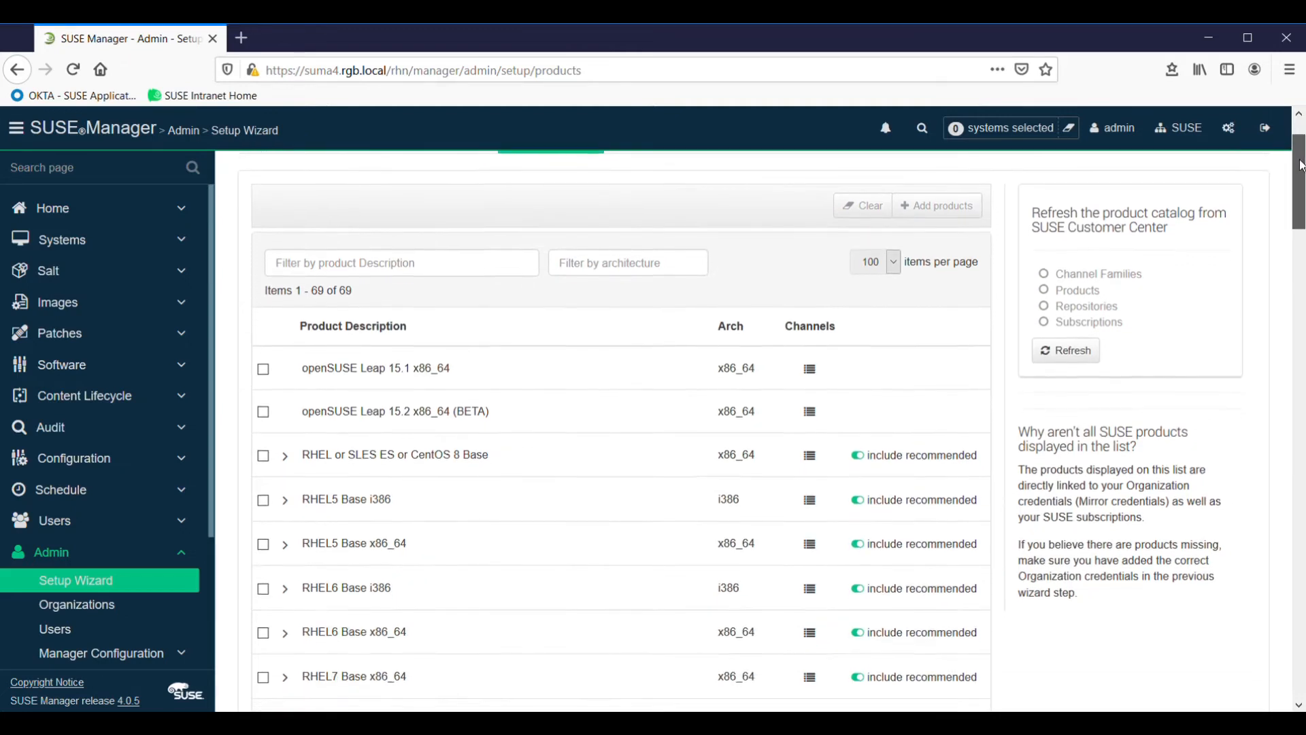
pyautogui.scroll(-3)
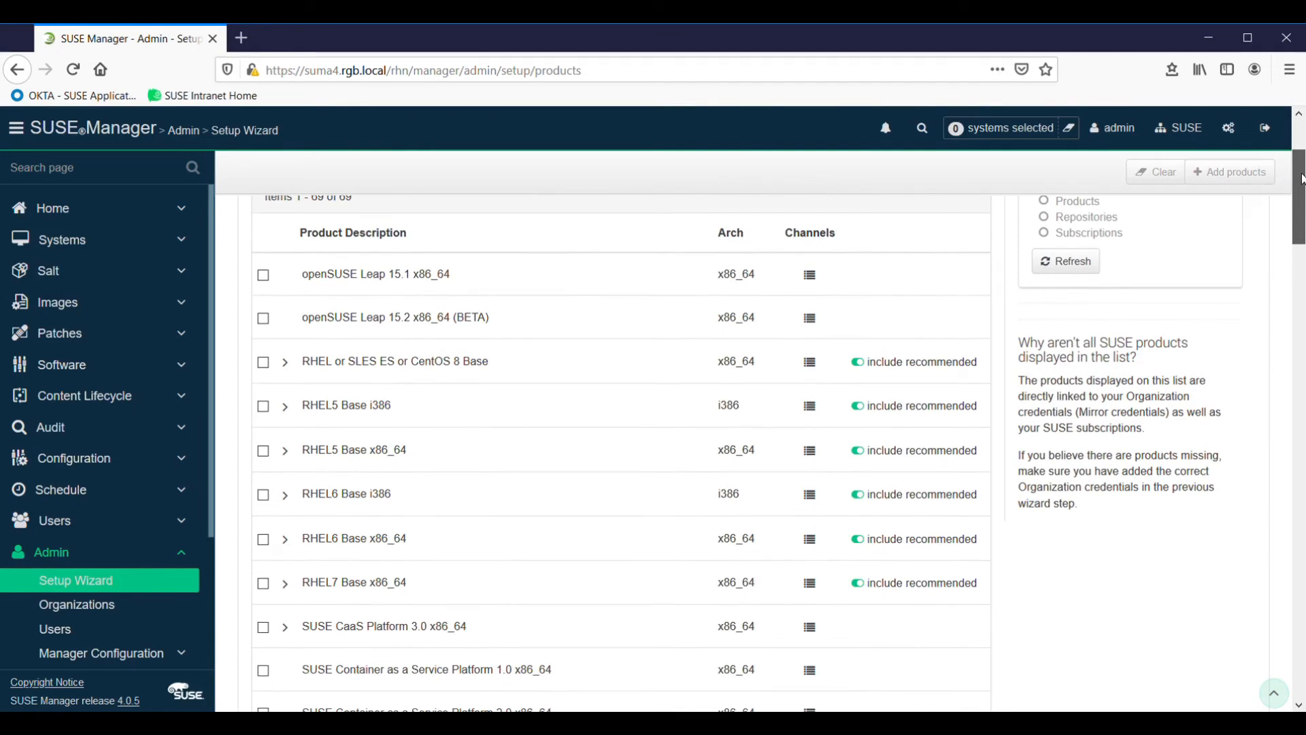
pyautogui.scroll(-3)
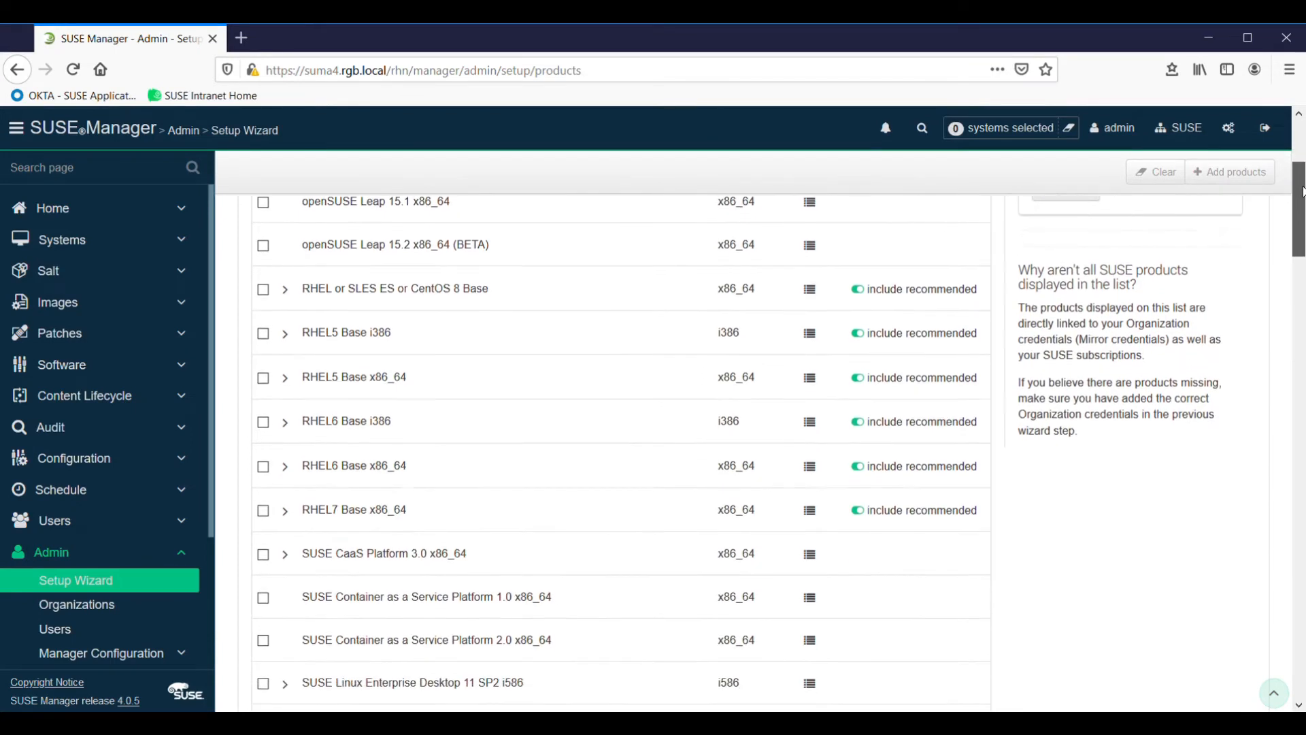
pyautogui.scroll(-3)
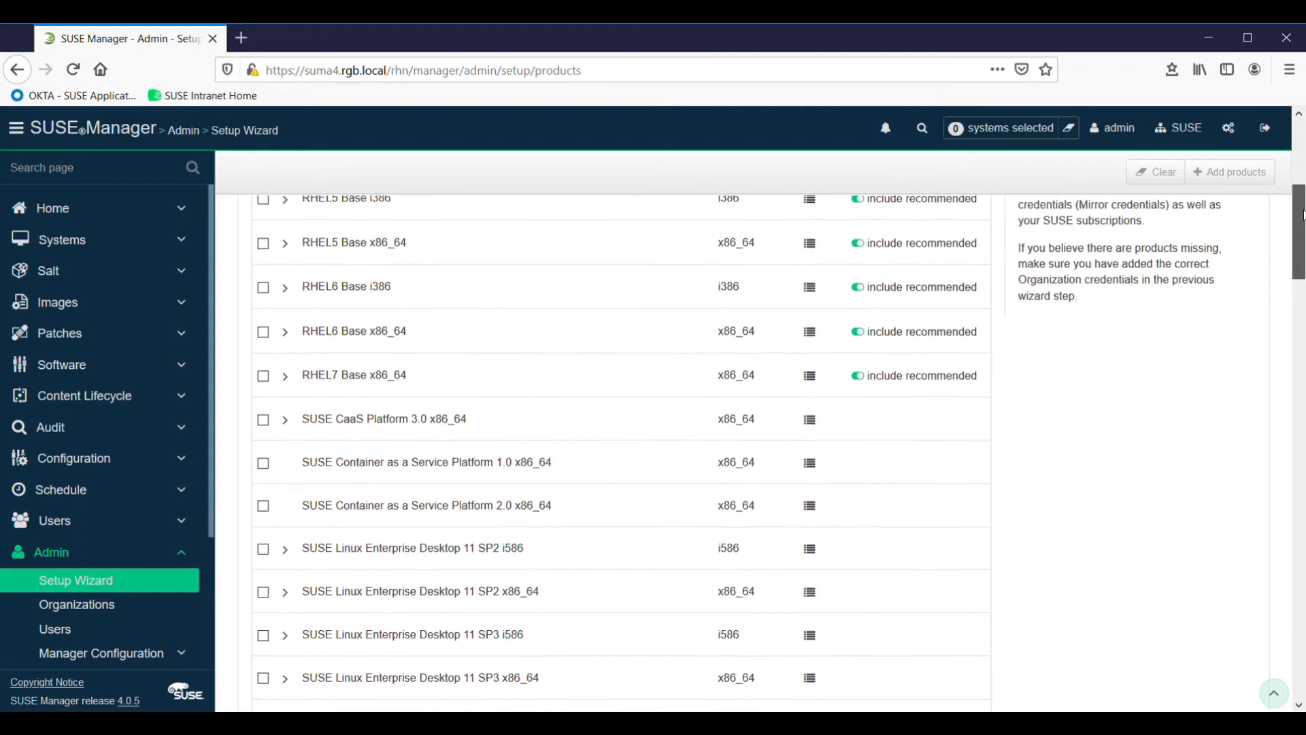
pyautogui.scroll(-3)
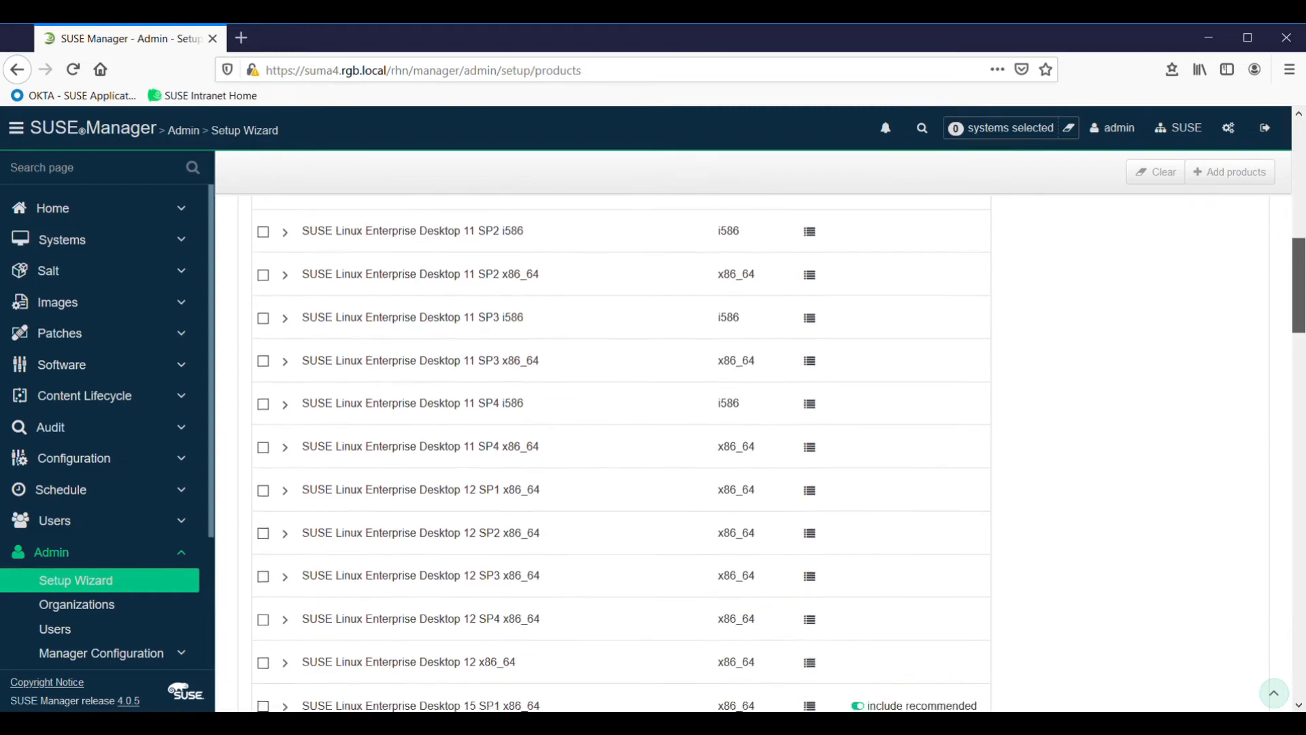
pyautogui.scroll(-3)
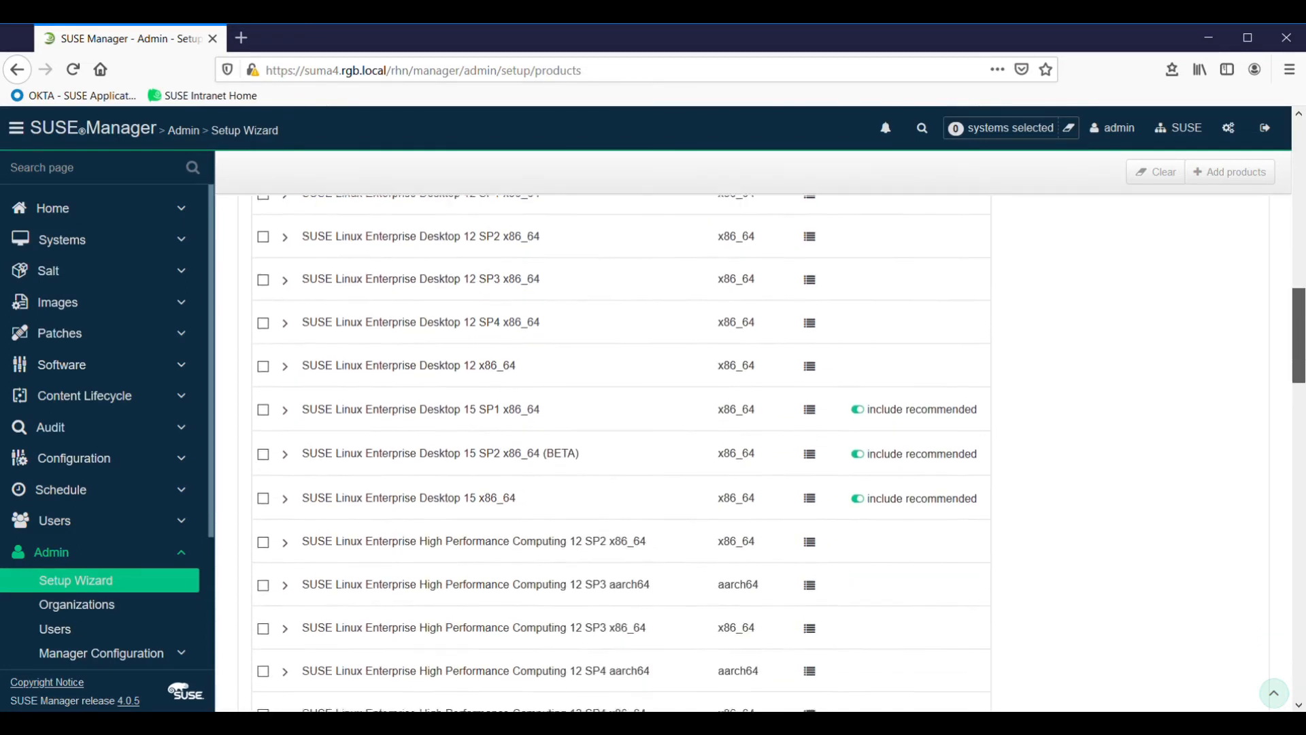
pyautogui.scroll(-3)
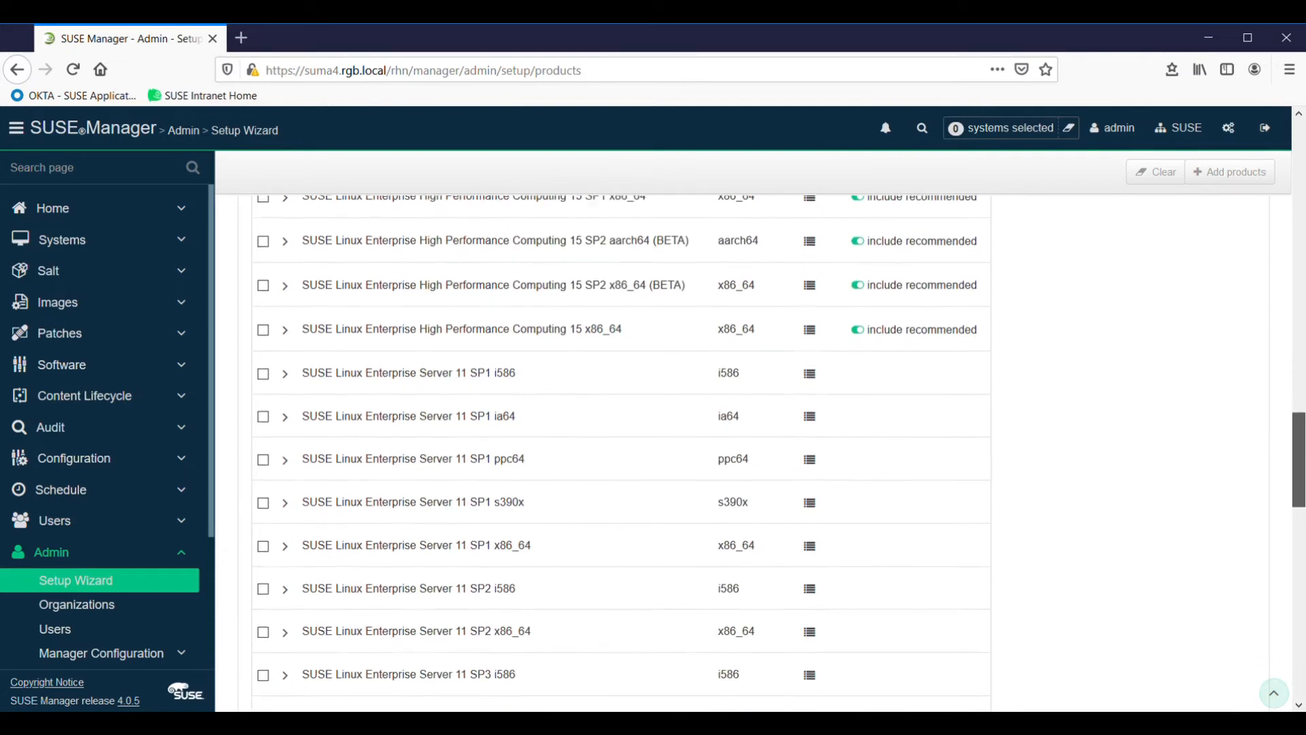
pyautogui.scroll(-3)
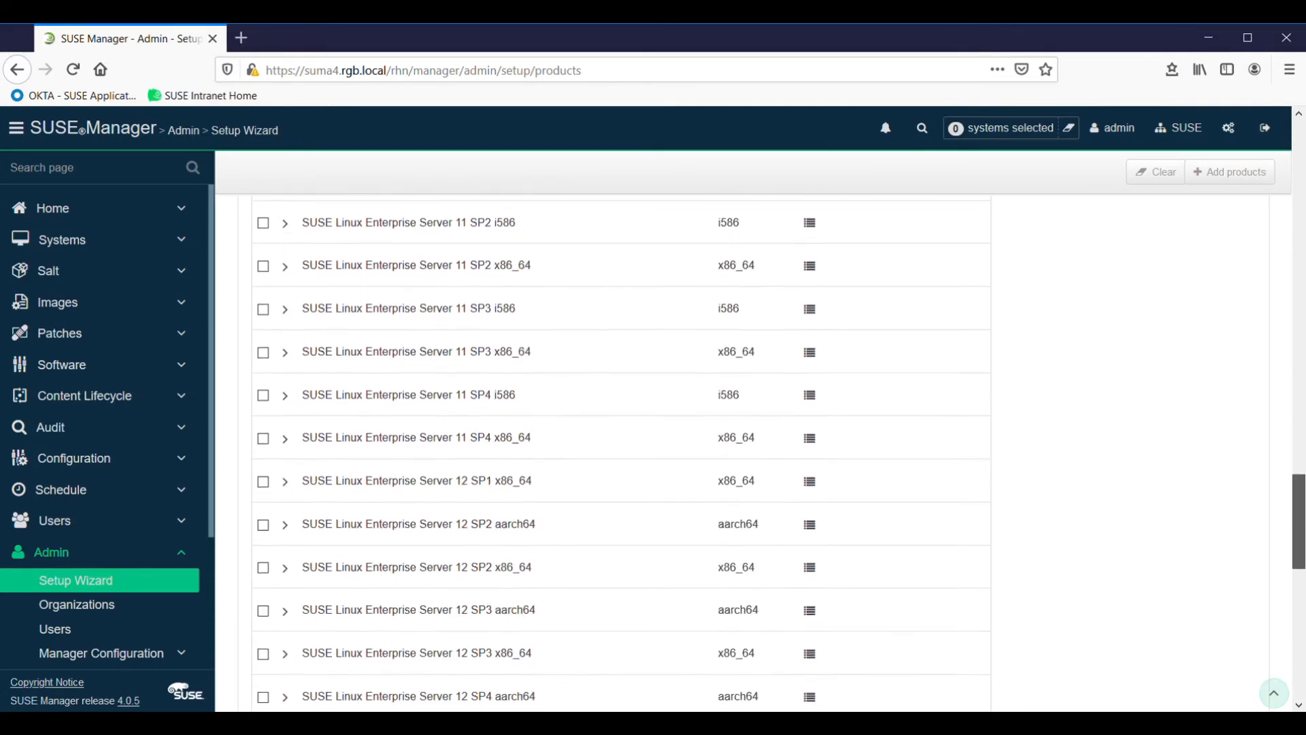
pyautogui.scroll(-3)
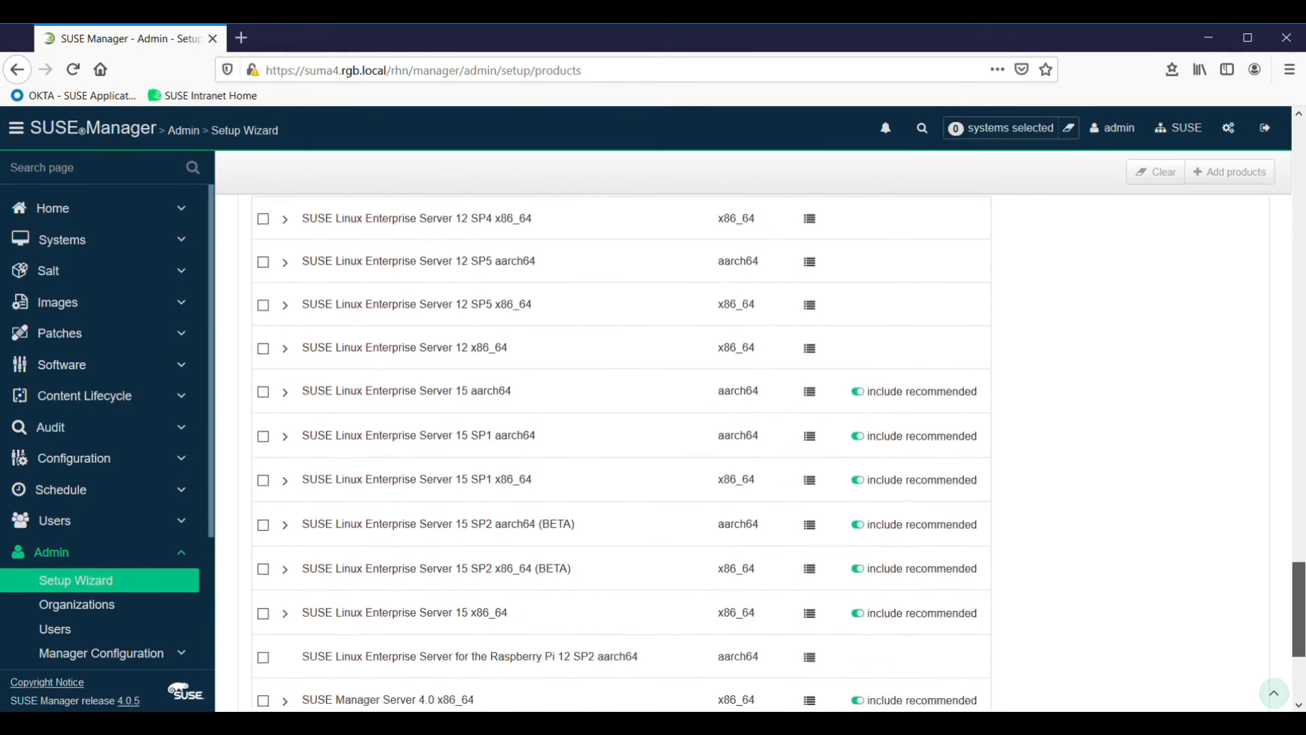
pyautogui.scroll(-3)
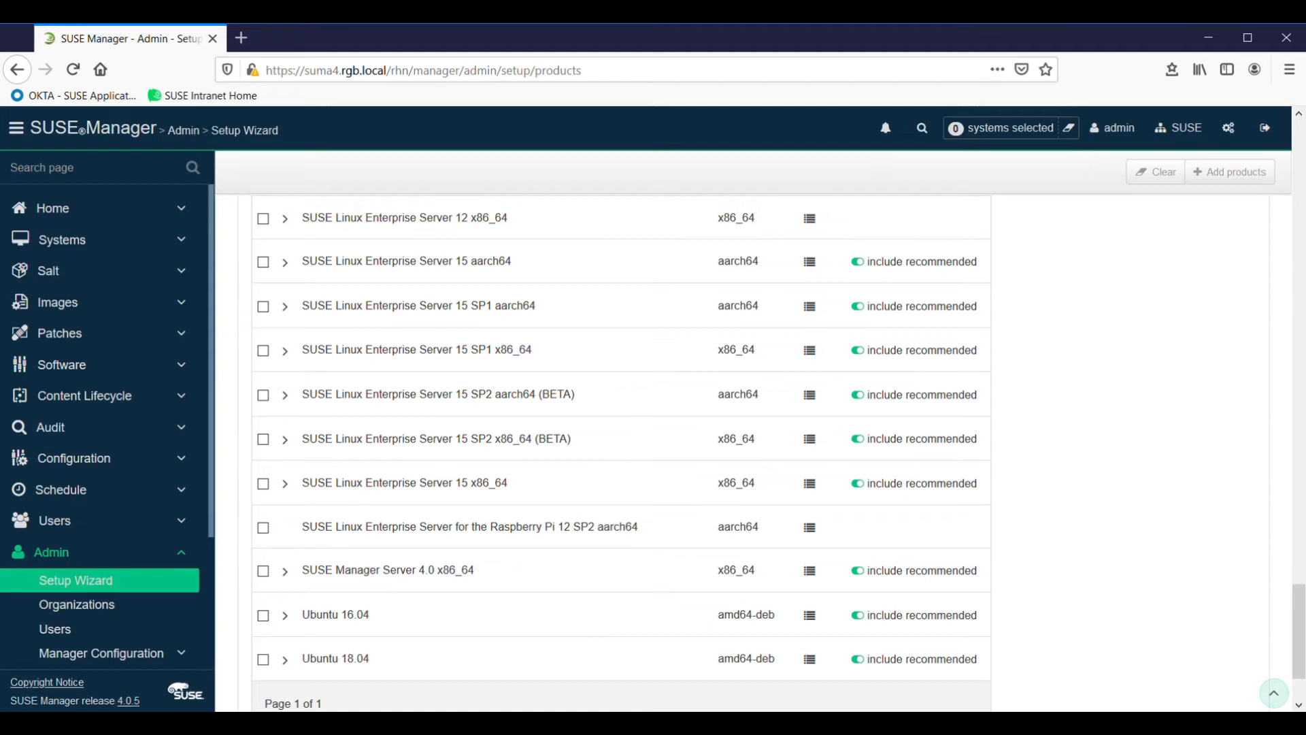
pyautogui.moveTo(50, 427)
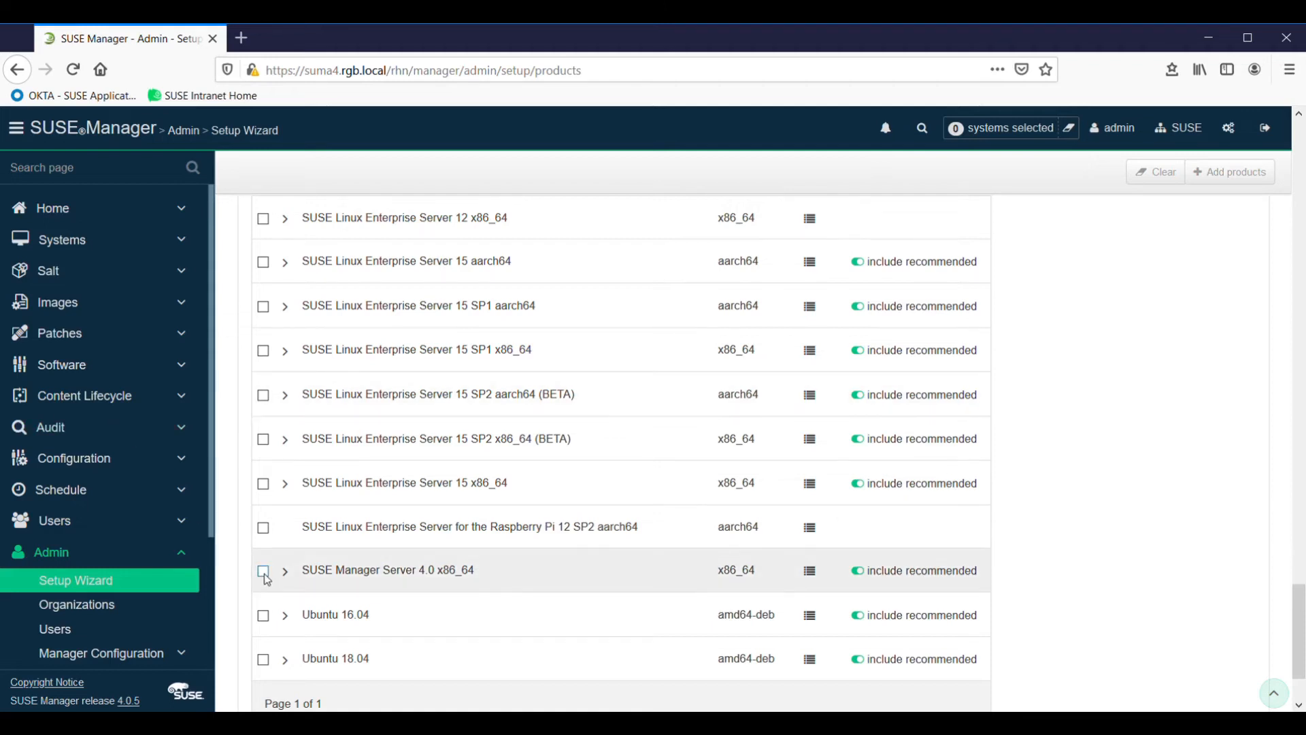
# Select SUSE Manager Server 4.0 and SLES 15 SP1 x86_64 and add them.
pyautogui.click(262, 570)
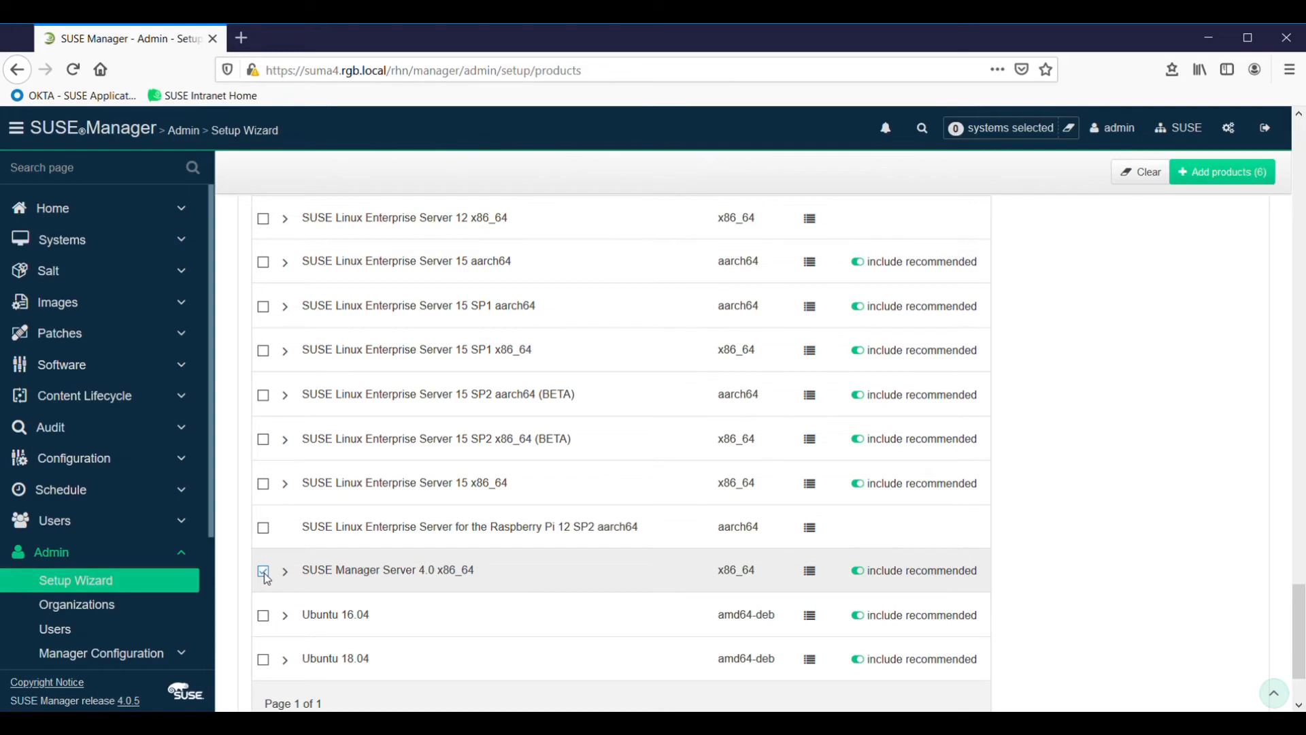
pyautogui.click(263, 570)
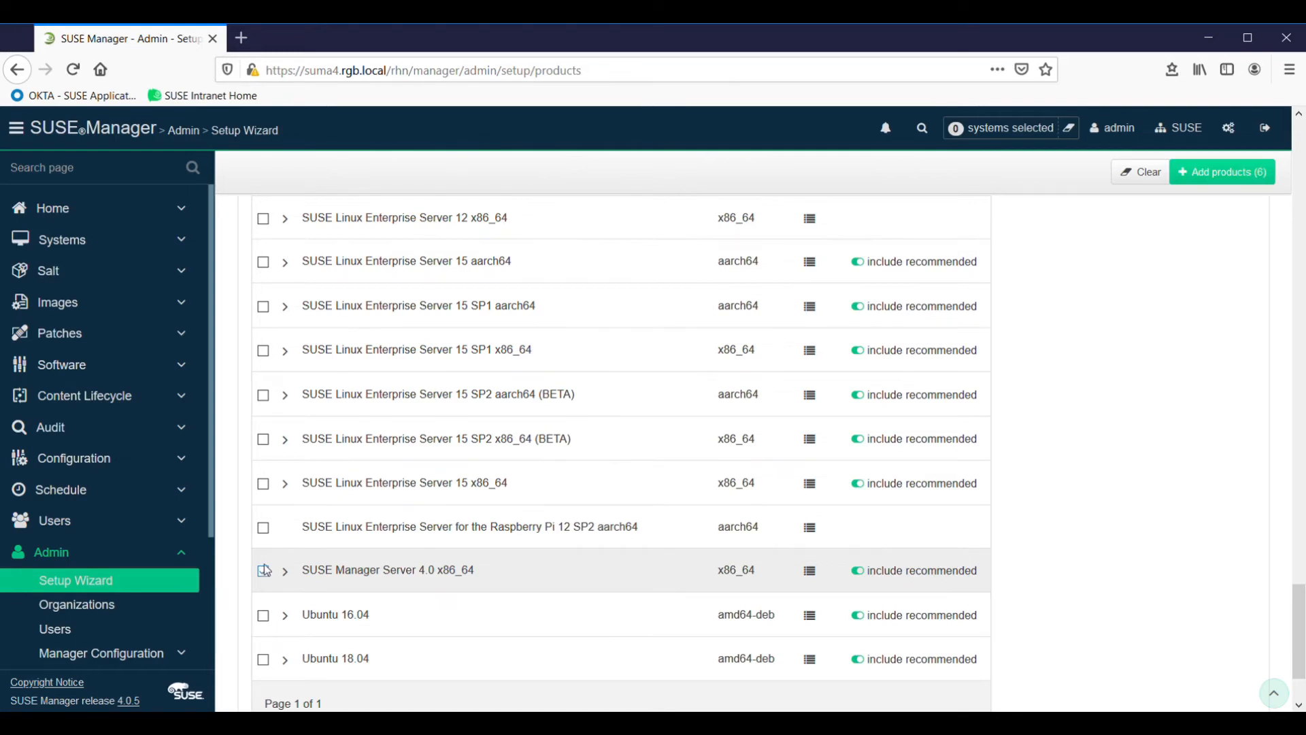
pyautogui.click(264, 570)
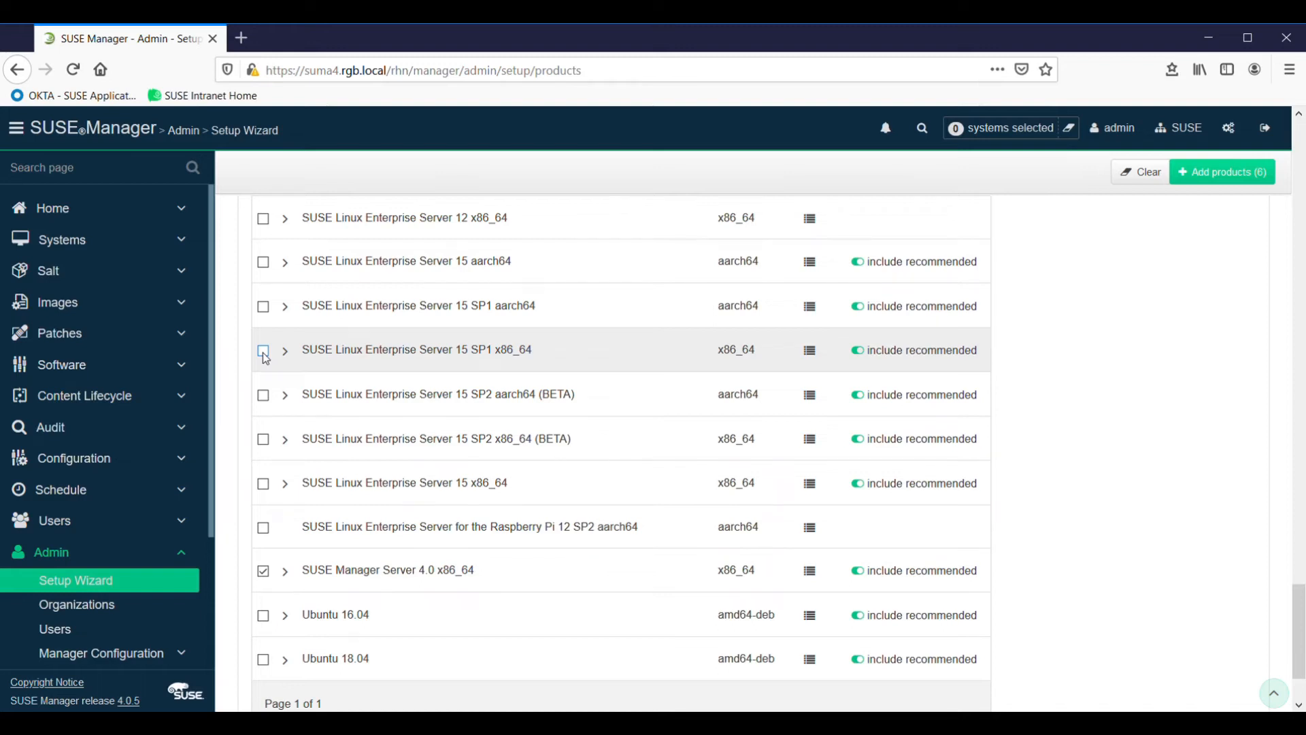
pyautogui.click(263, 351)
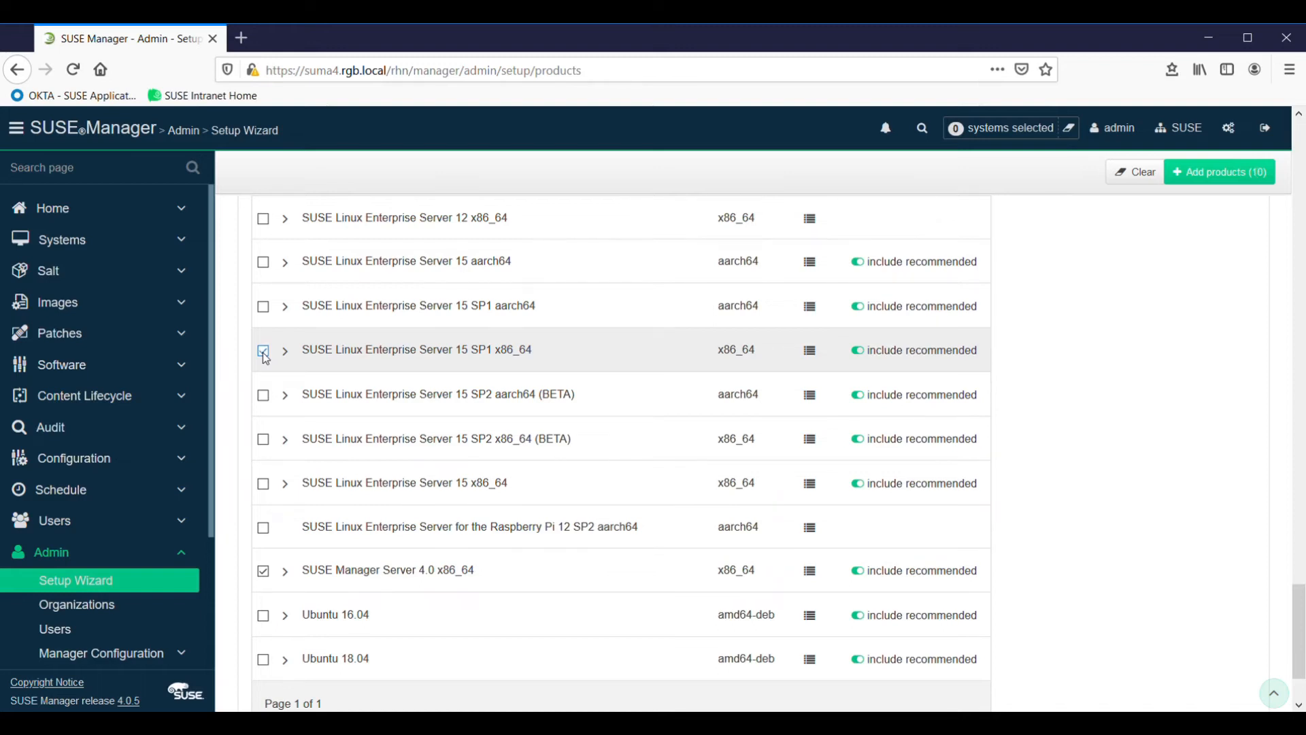
pyautogui.click(262, 350)
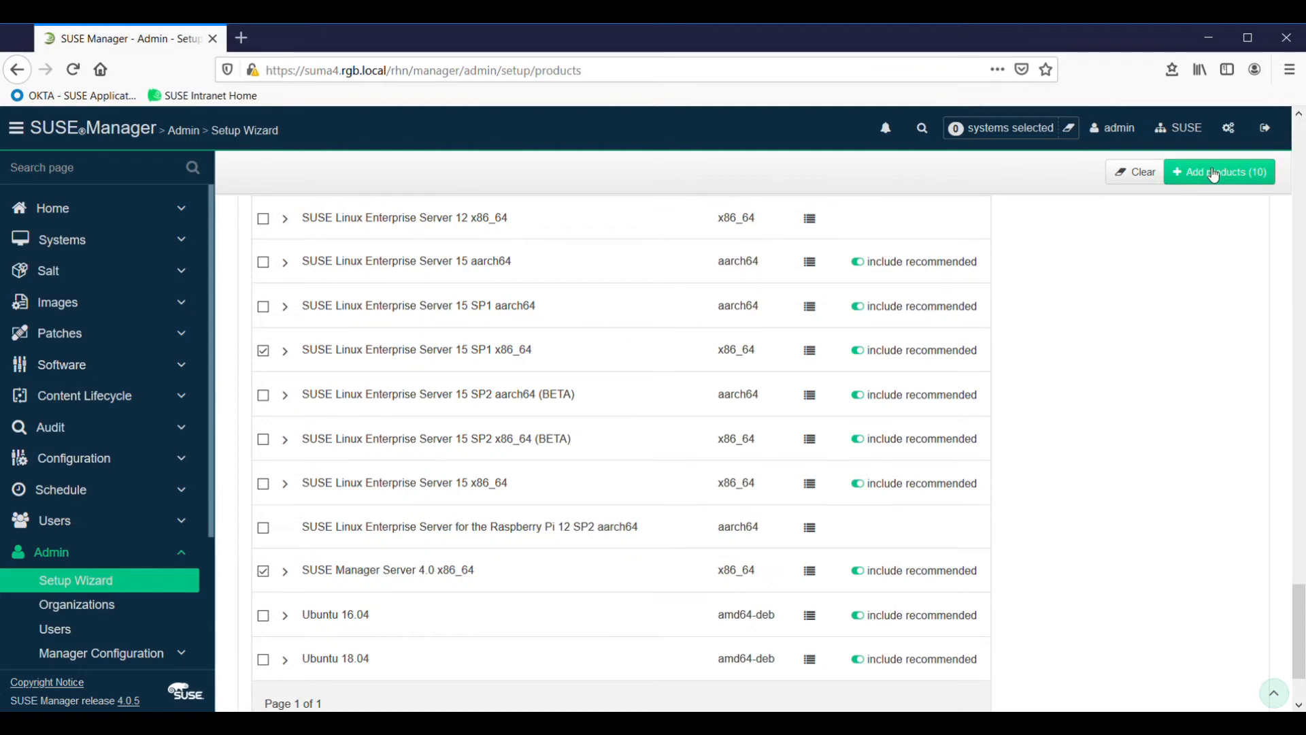
pyautogui.click(1222, 171)
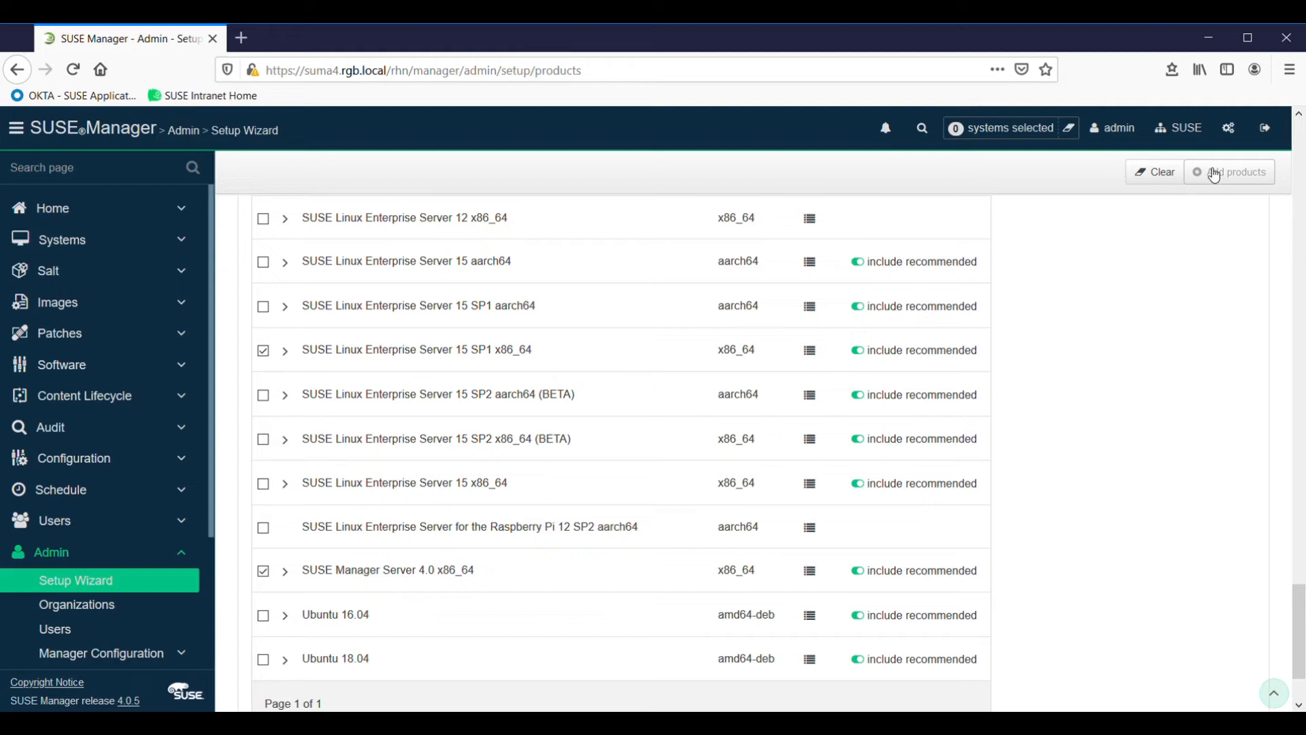
pyautogui.click(1236, 172)
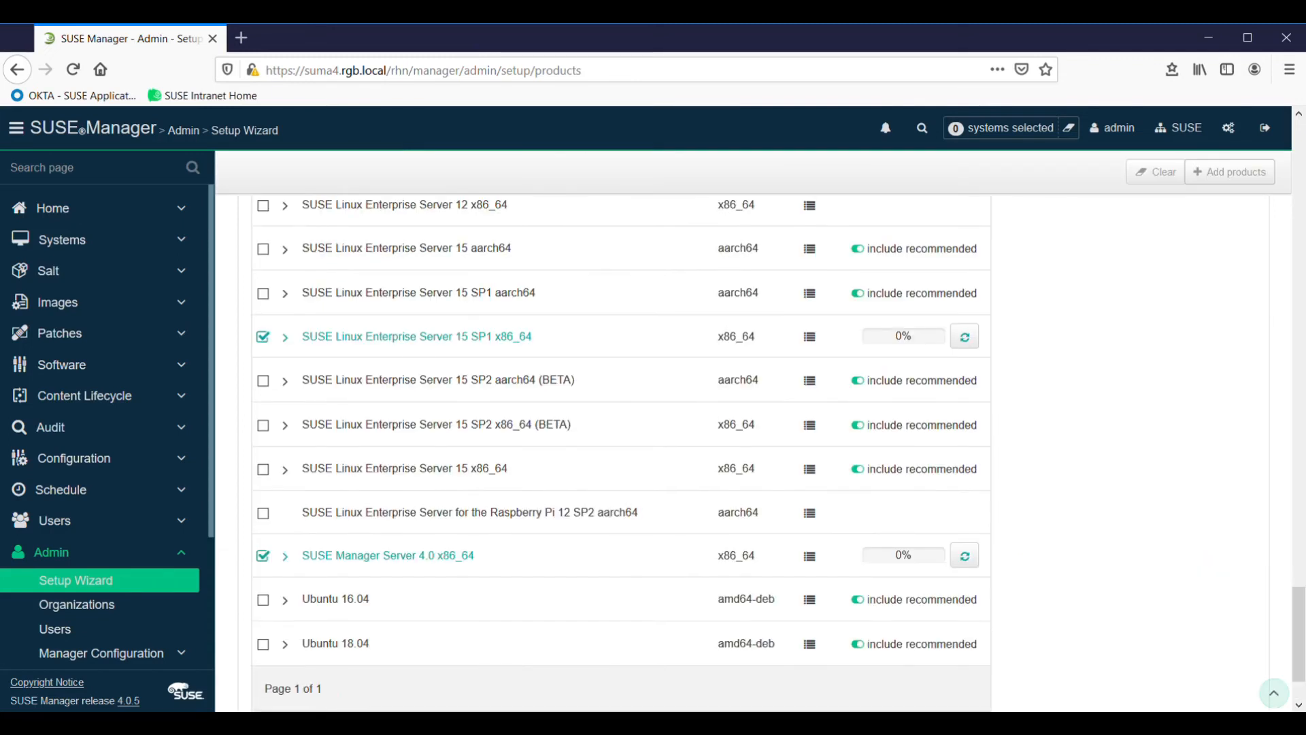
pyautogui.moveTo(397, 347)
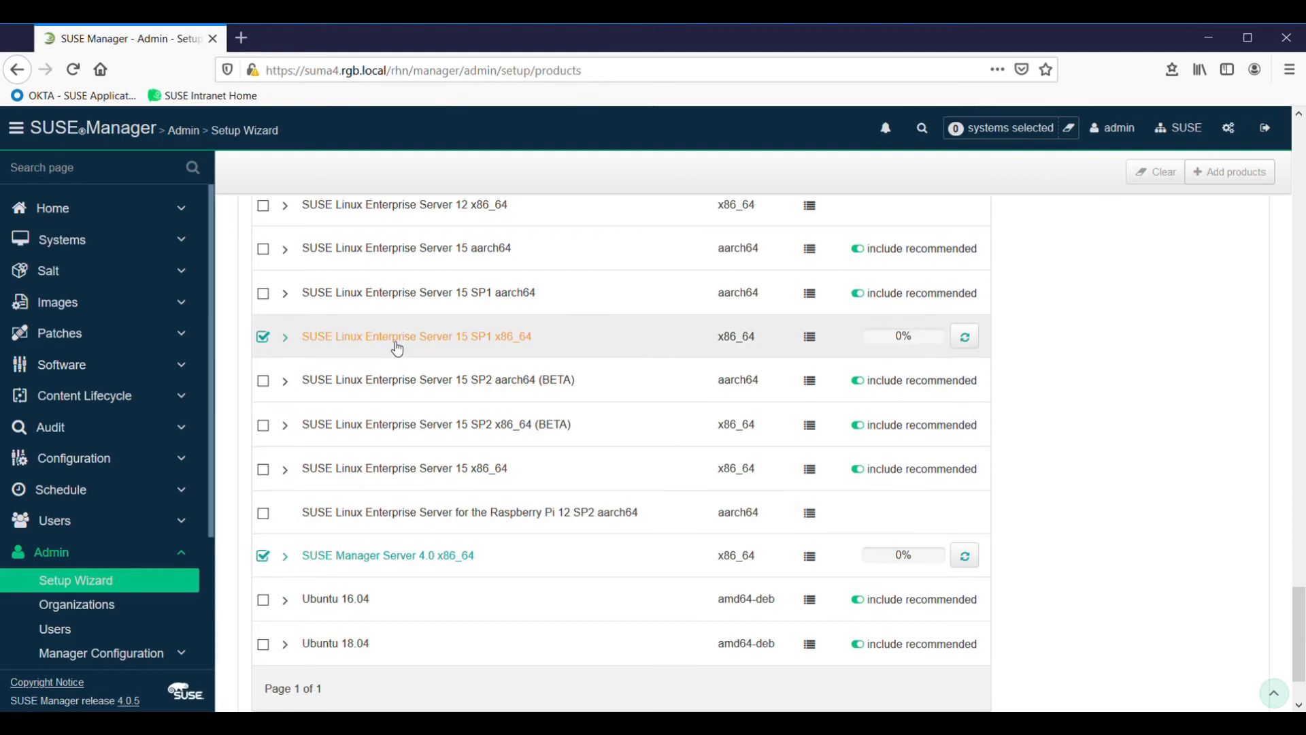
pyautogui.moveTo(867, 348)
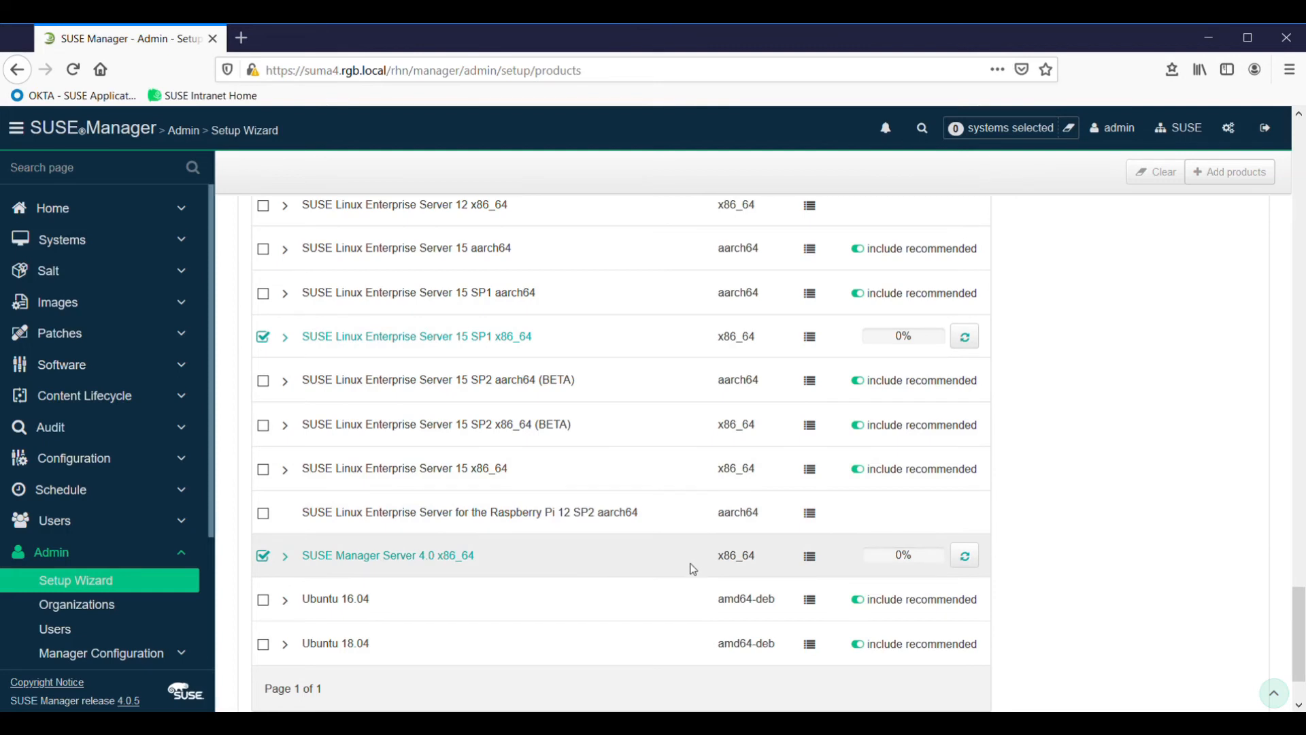
pyautogui.moveTo(681, 563)
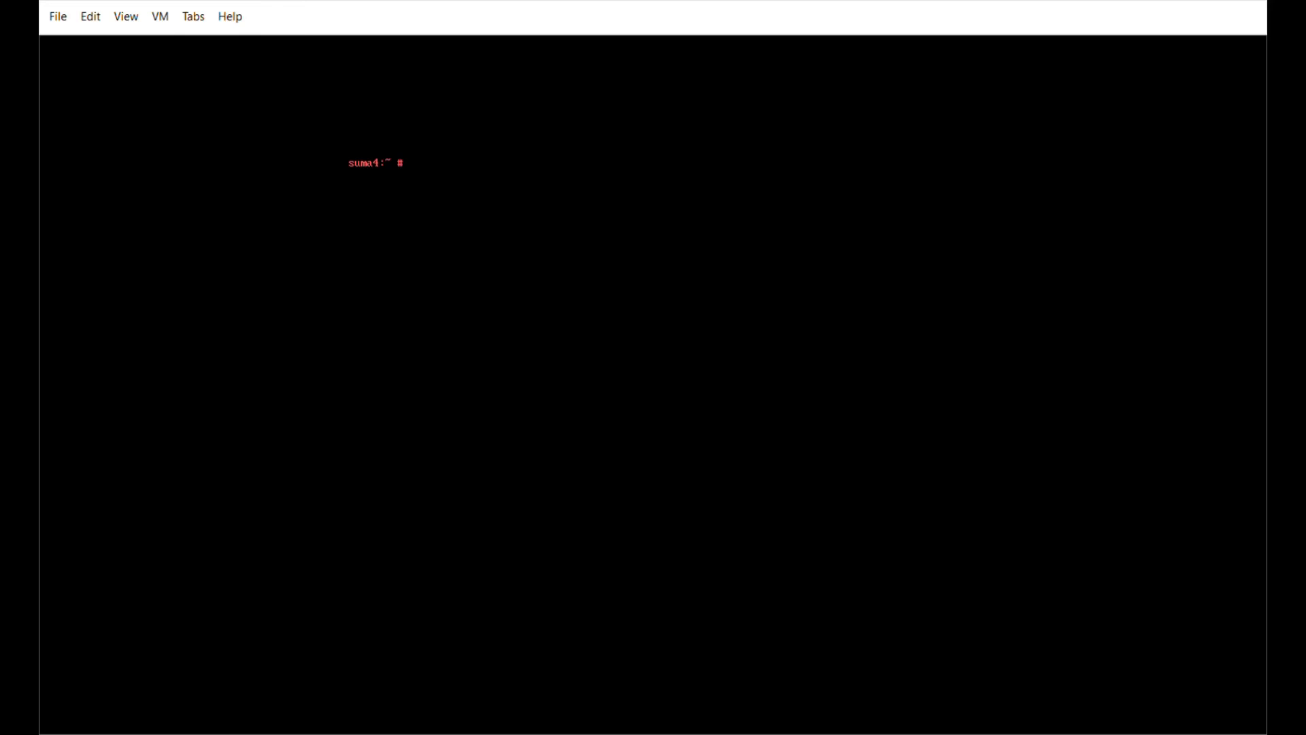
# List /var/log/rhn/reposync logs and tail the sle-module-basesystem15-sp1 pool sync log.
pyautogui.write('ls /var/log/rhn/reposync')
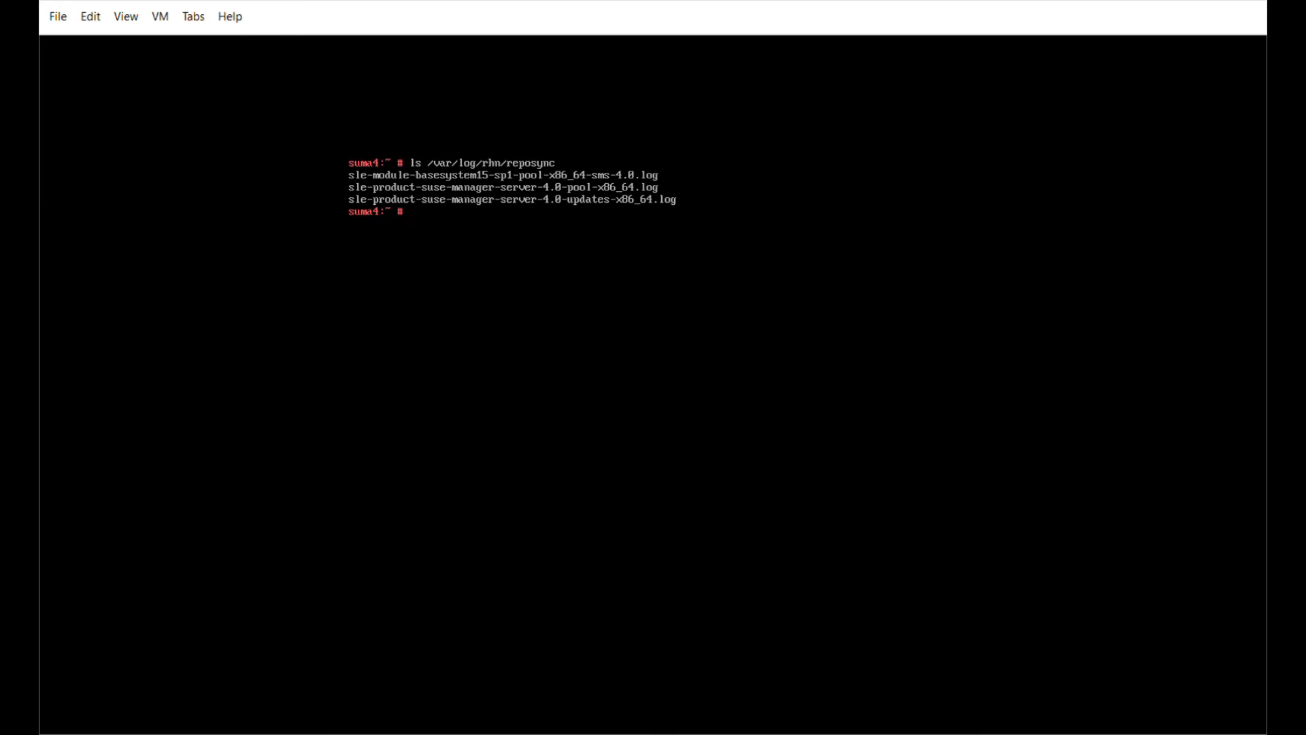
pyautogui.write('ls /var/log/rhn/reposync')
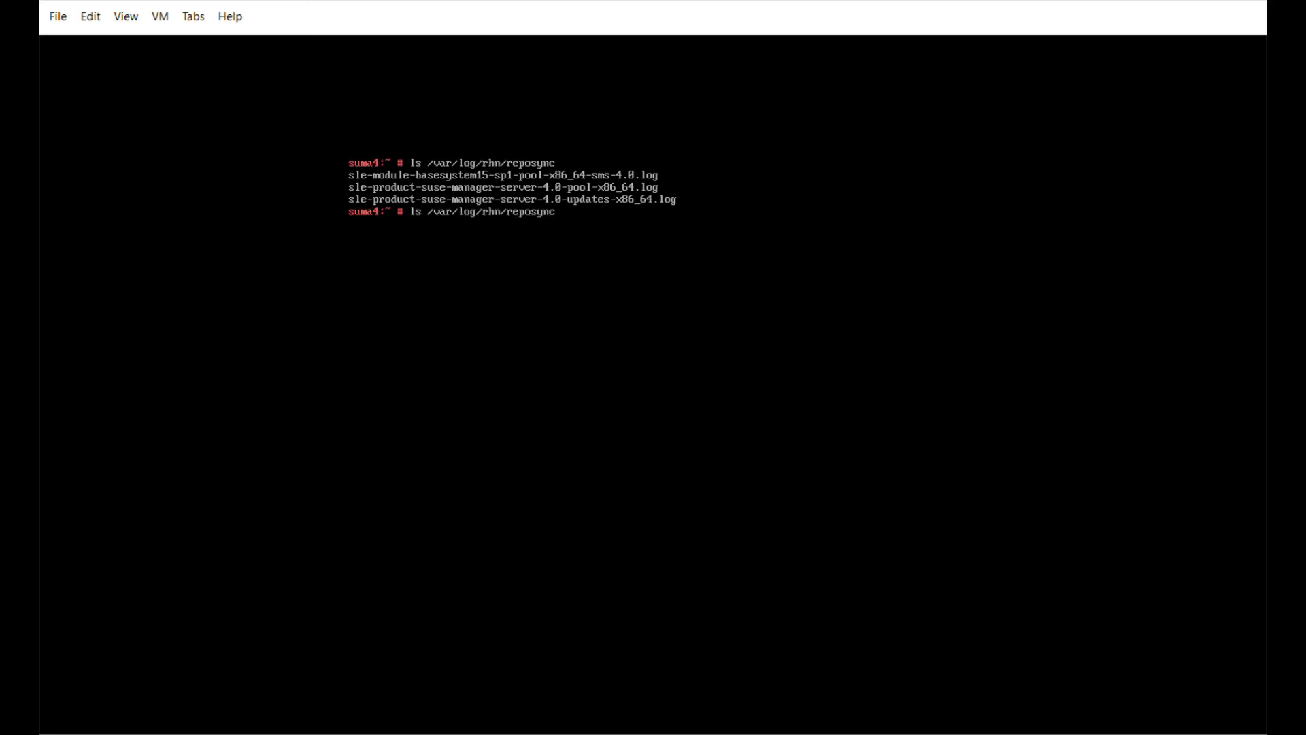
pyautogui.write('tail -f /var/log/rhn/reposync/sle-module-basesystem15-sp1-pool-x86_64-sms-4.0.log')
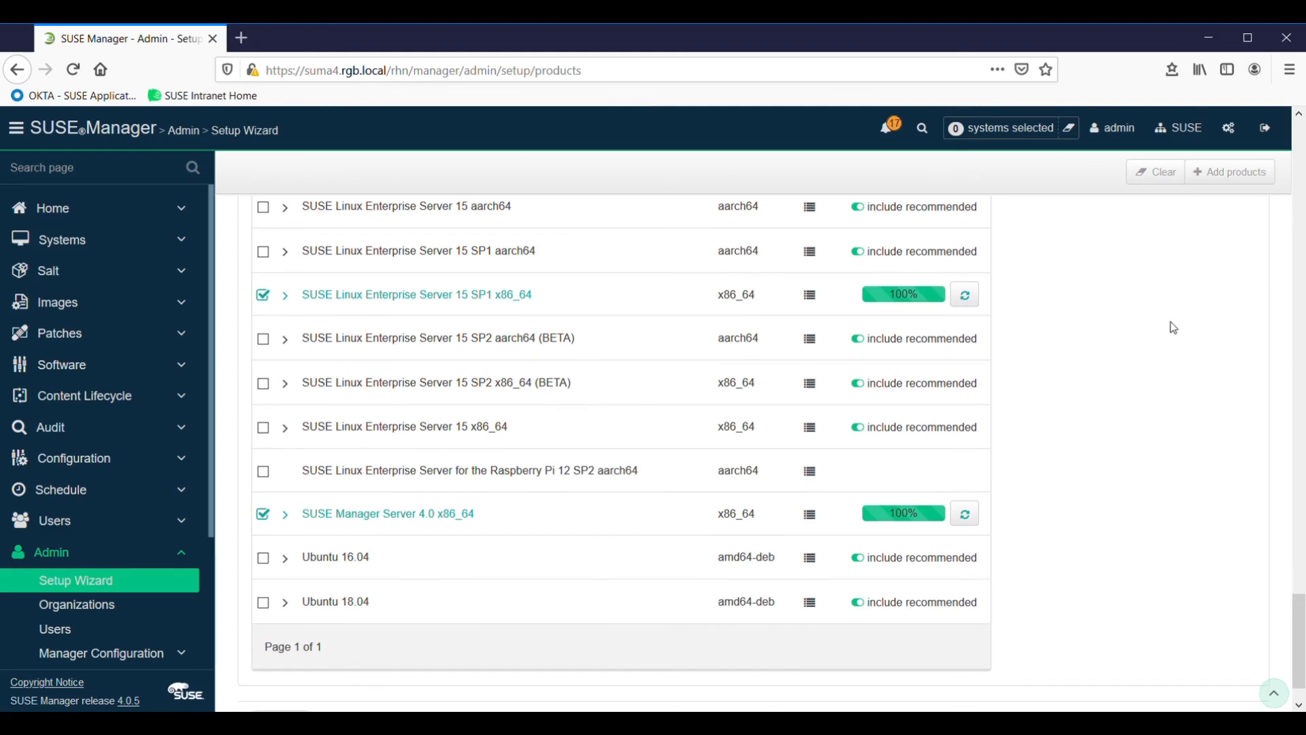
pyautogui.moveTo(1194, 383)
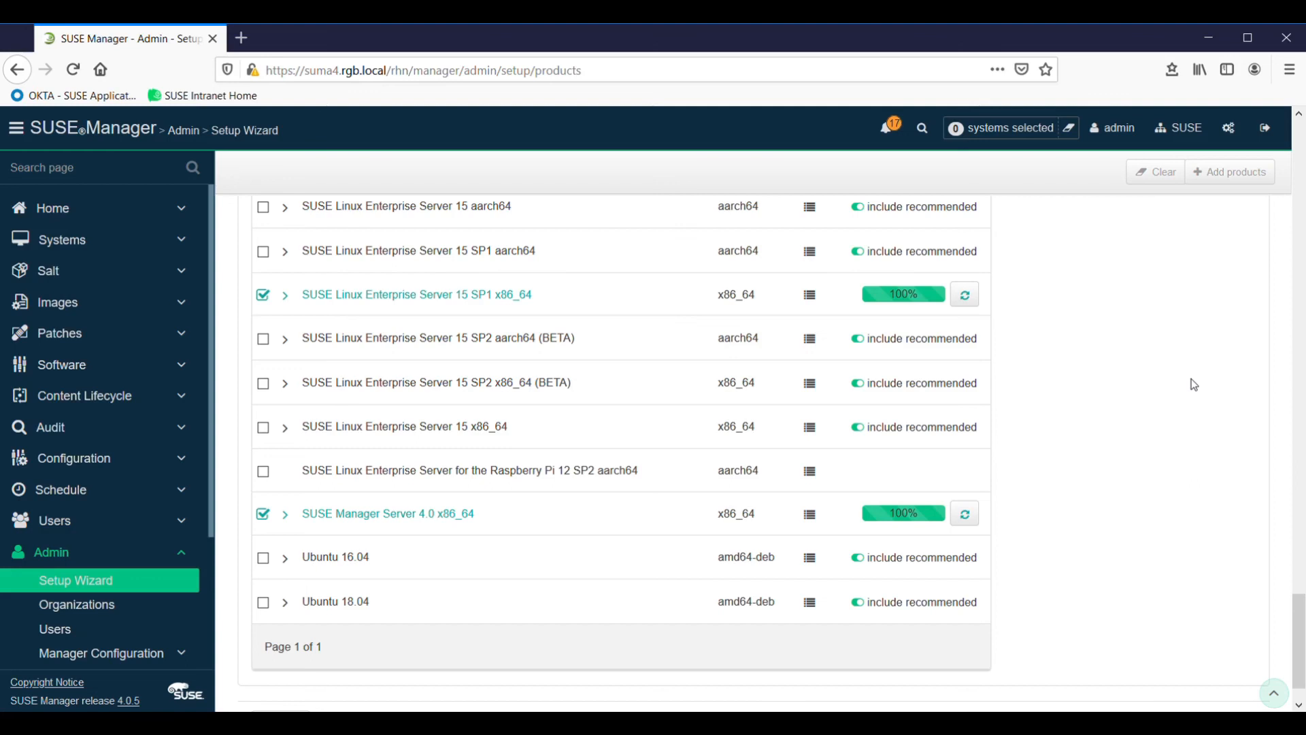
pyautogui.moveTo(1207, 295)
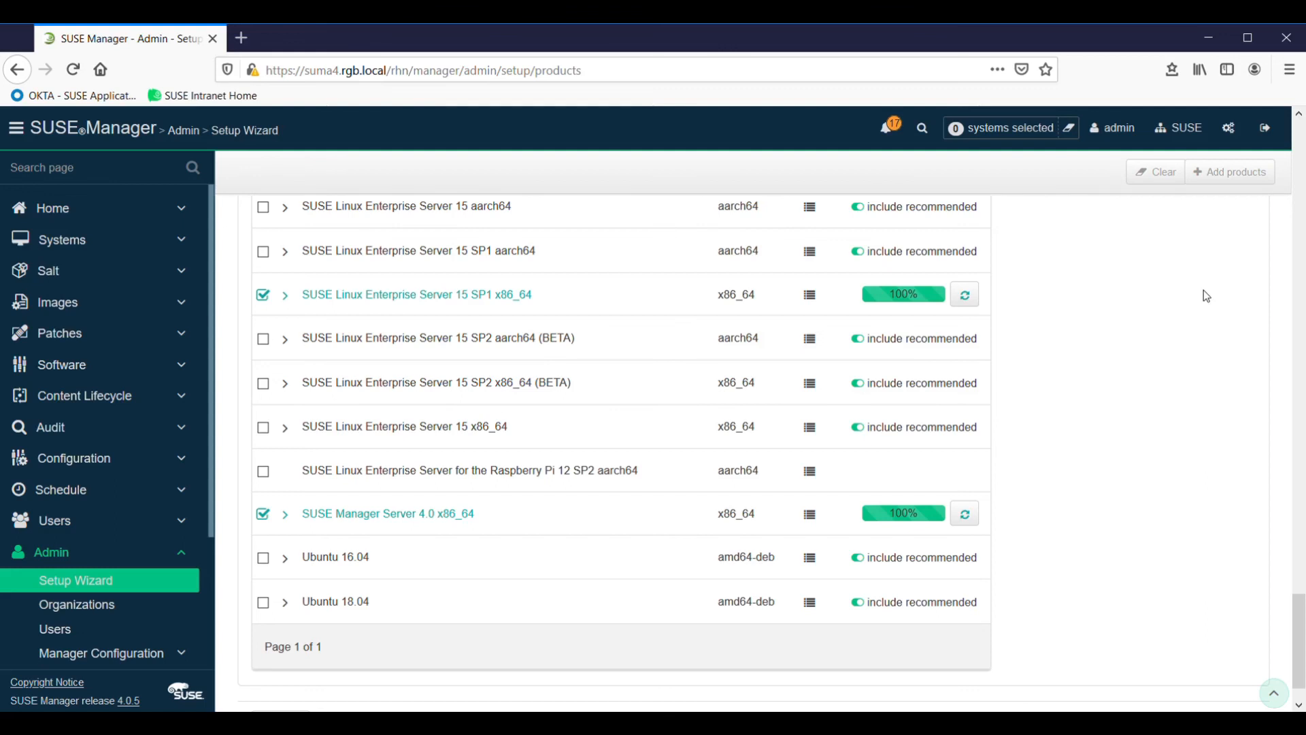